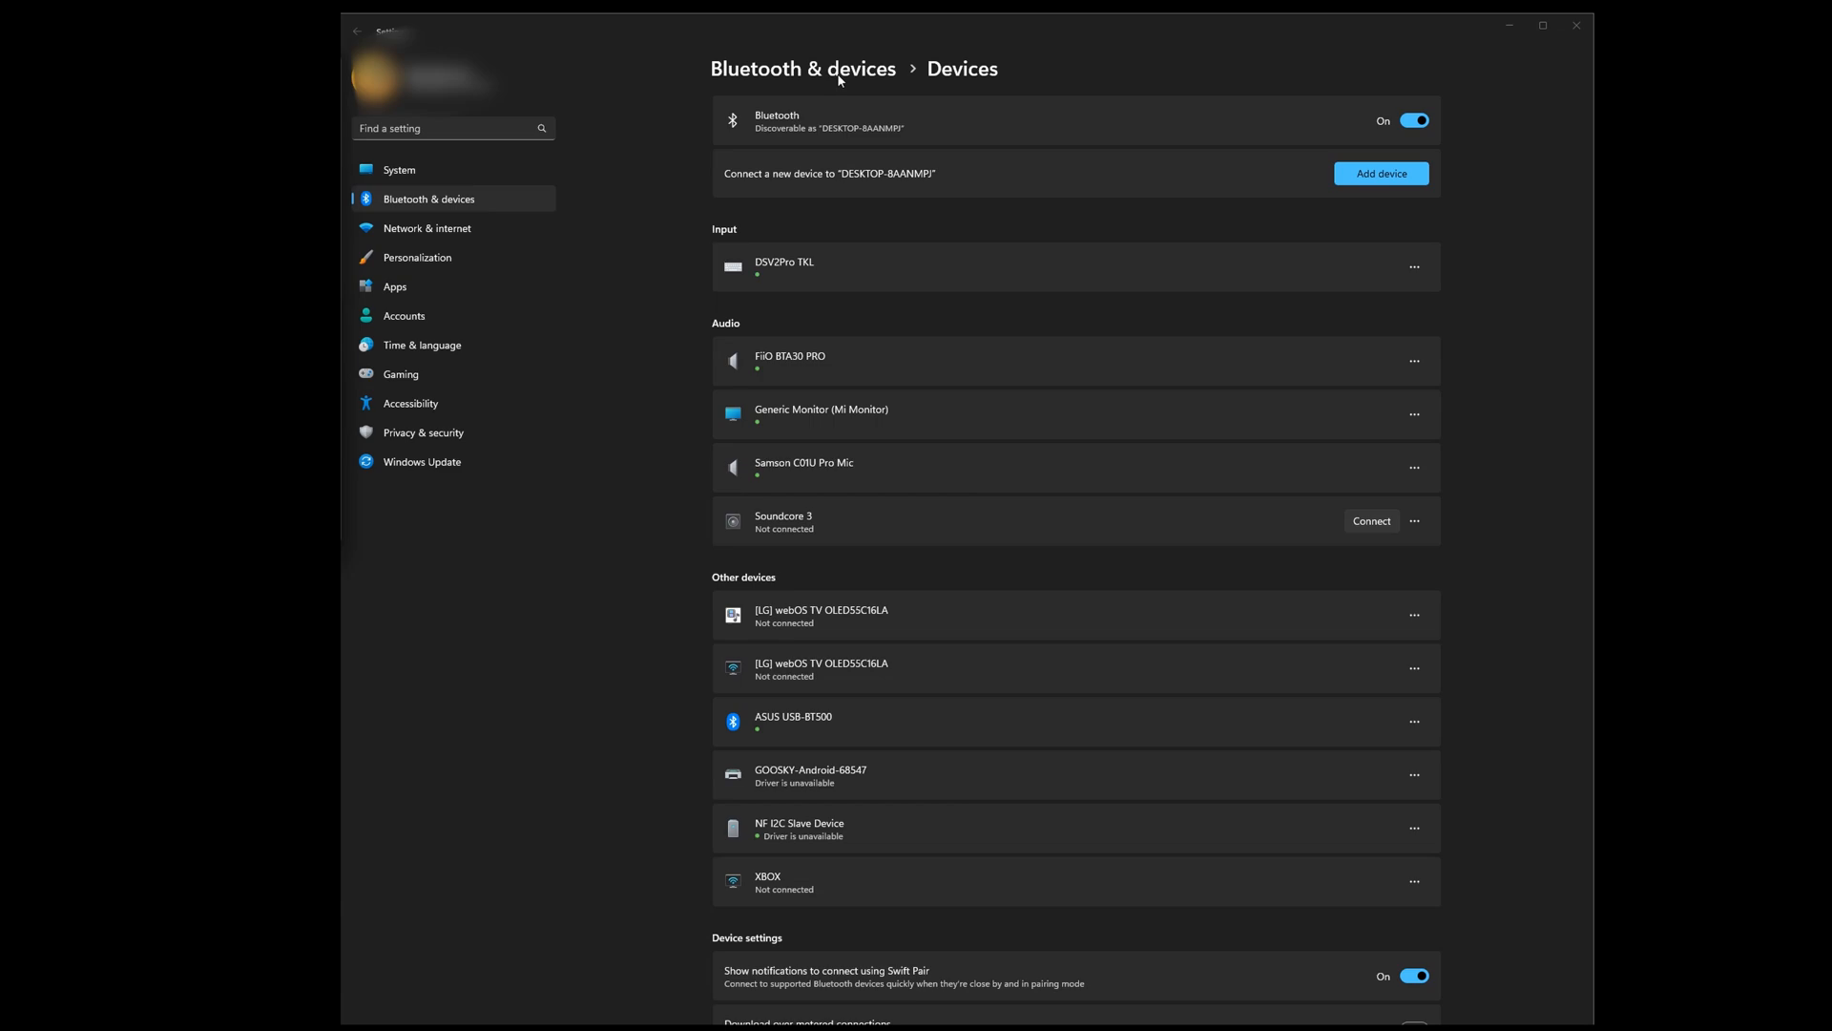
# Step: Keep Bluetooth device discovery set to Advanced on the devices page
pyautogui.scroll(-3)
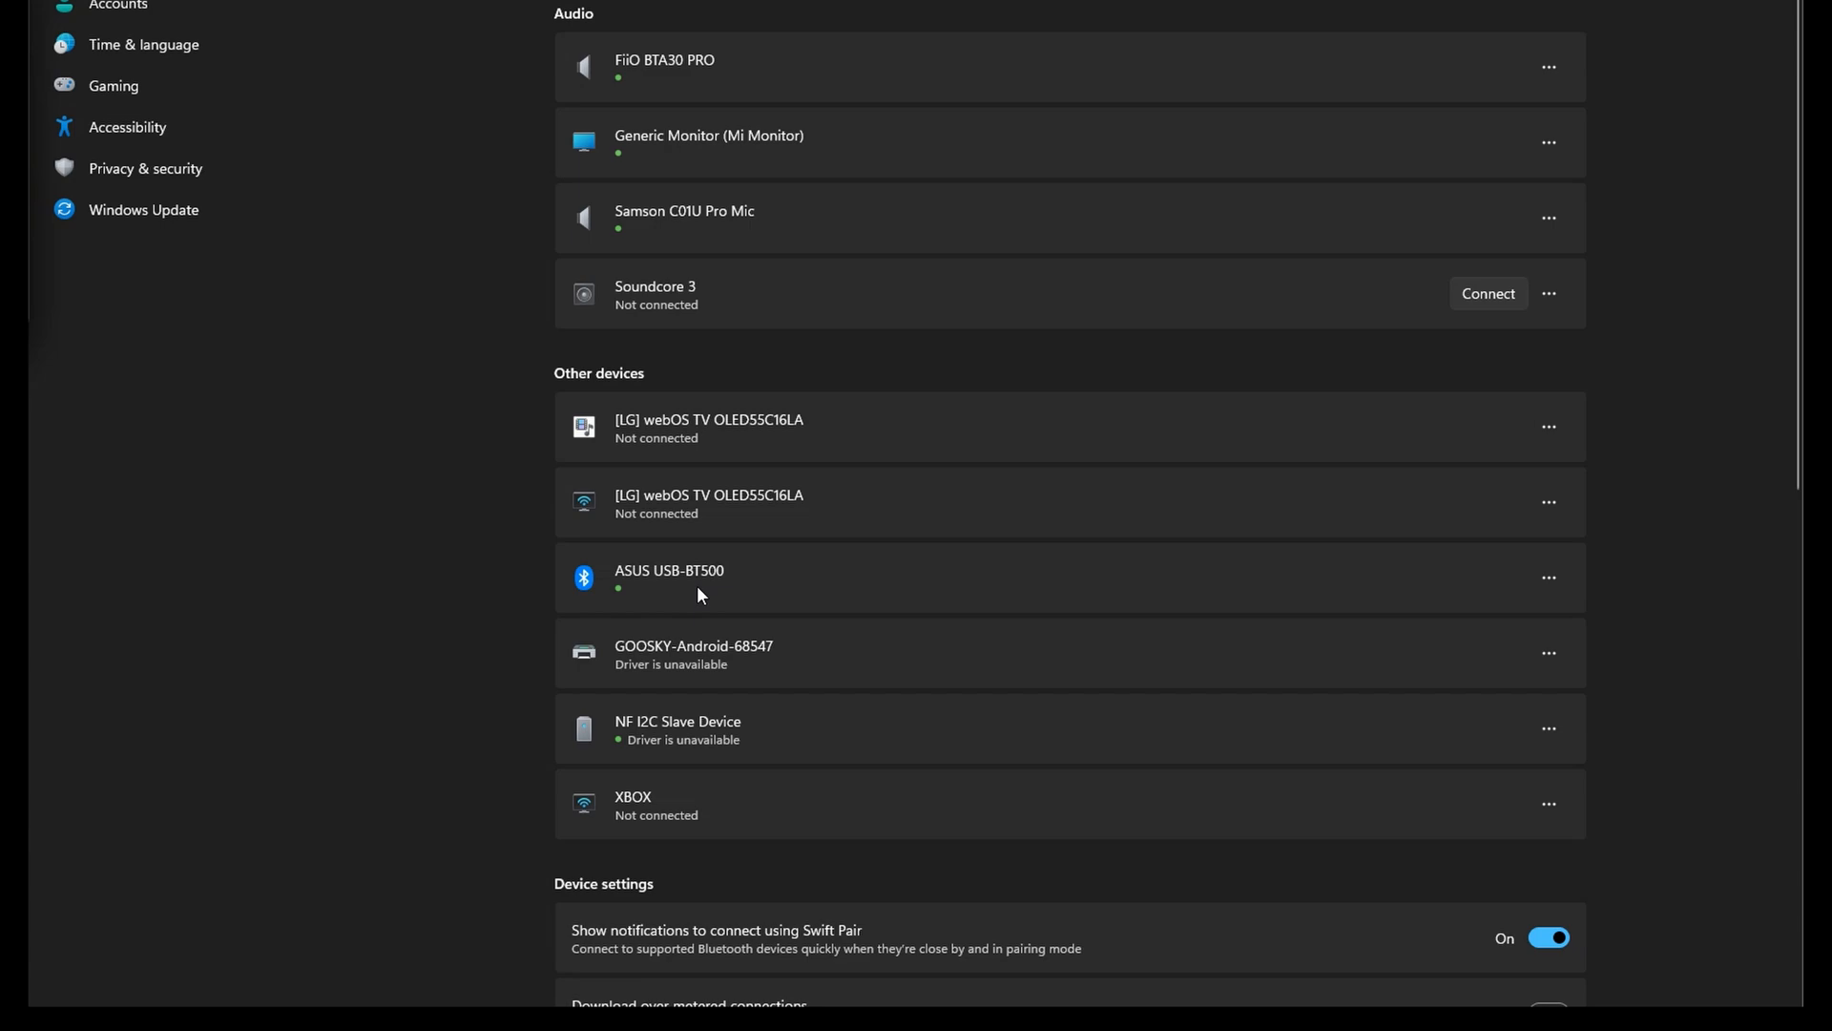
pyautogui.scroll(3)
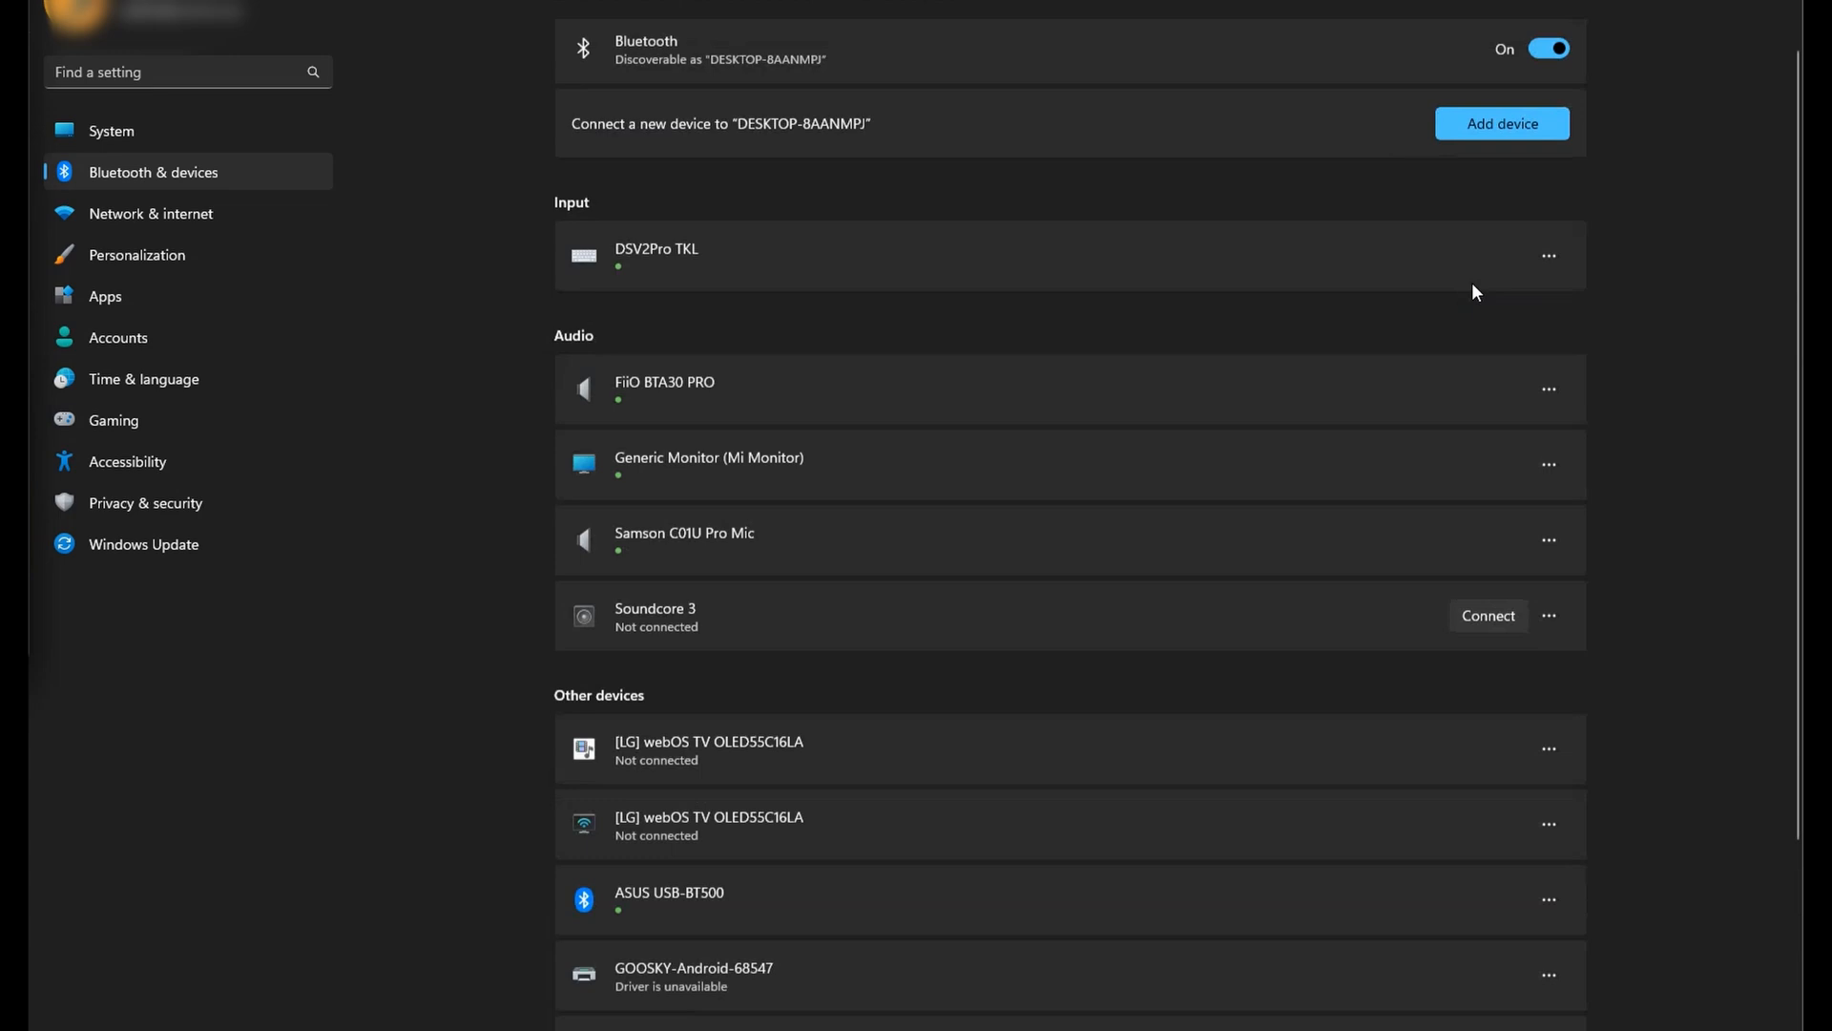
pyautogui.scroll(-3)
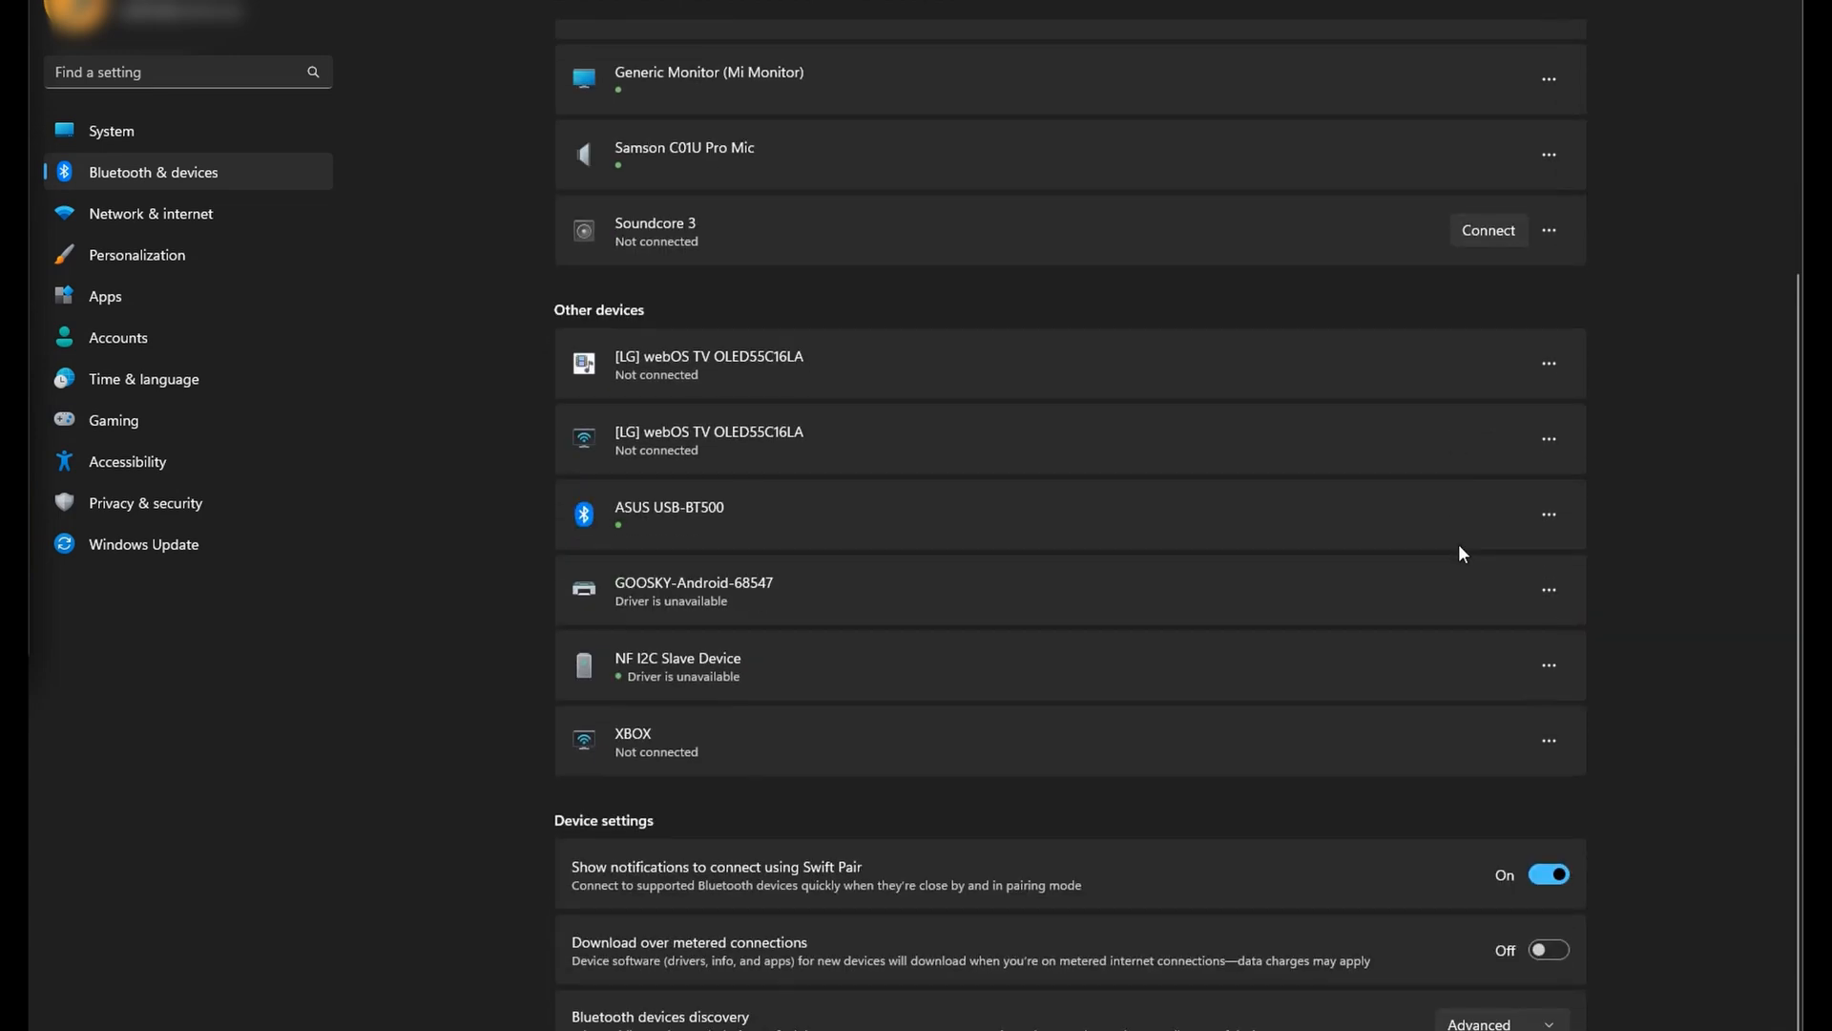
pyautogui.scroll(-3)
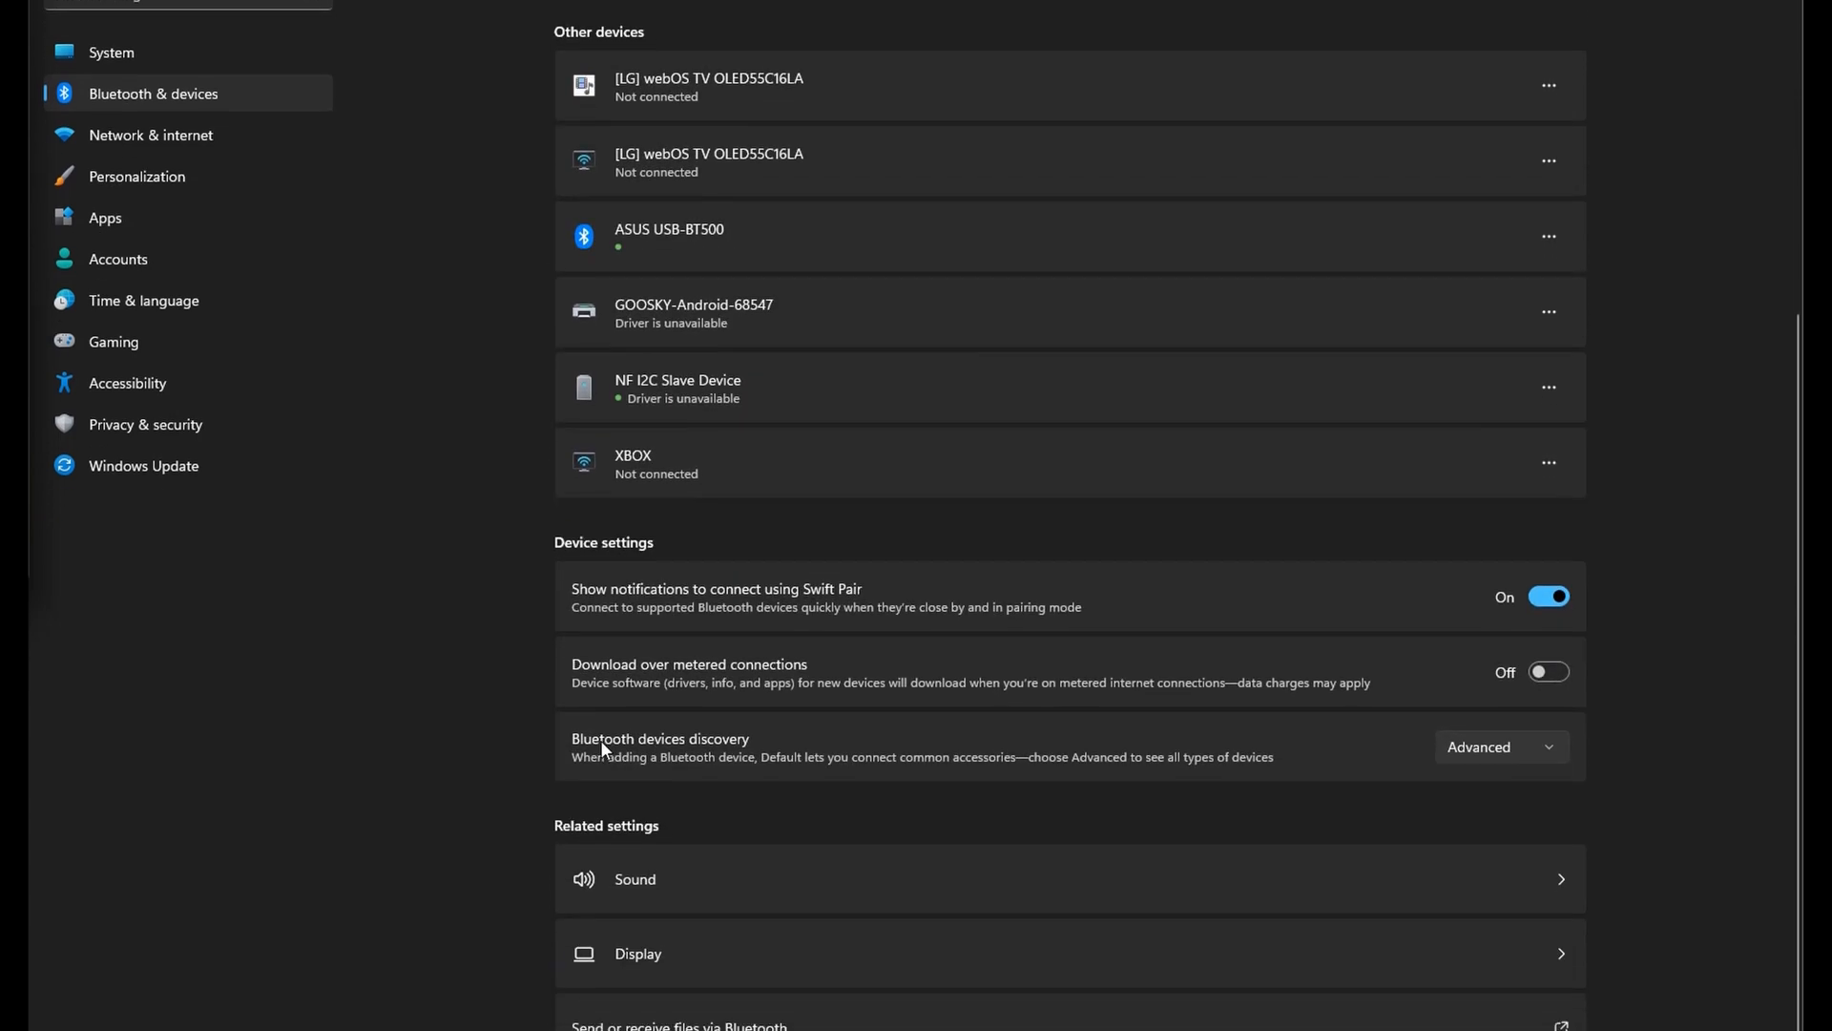
pyautogui.scroll(-3)
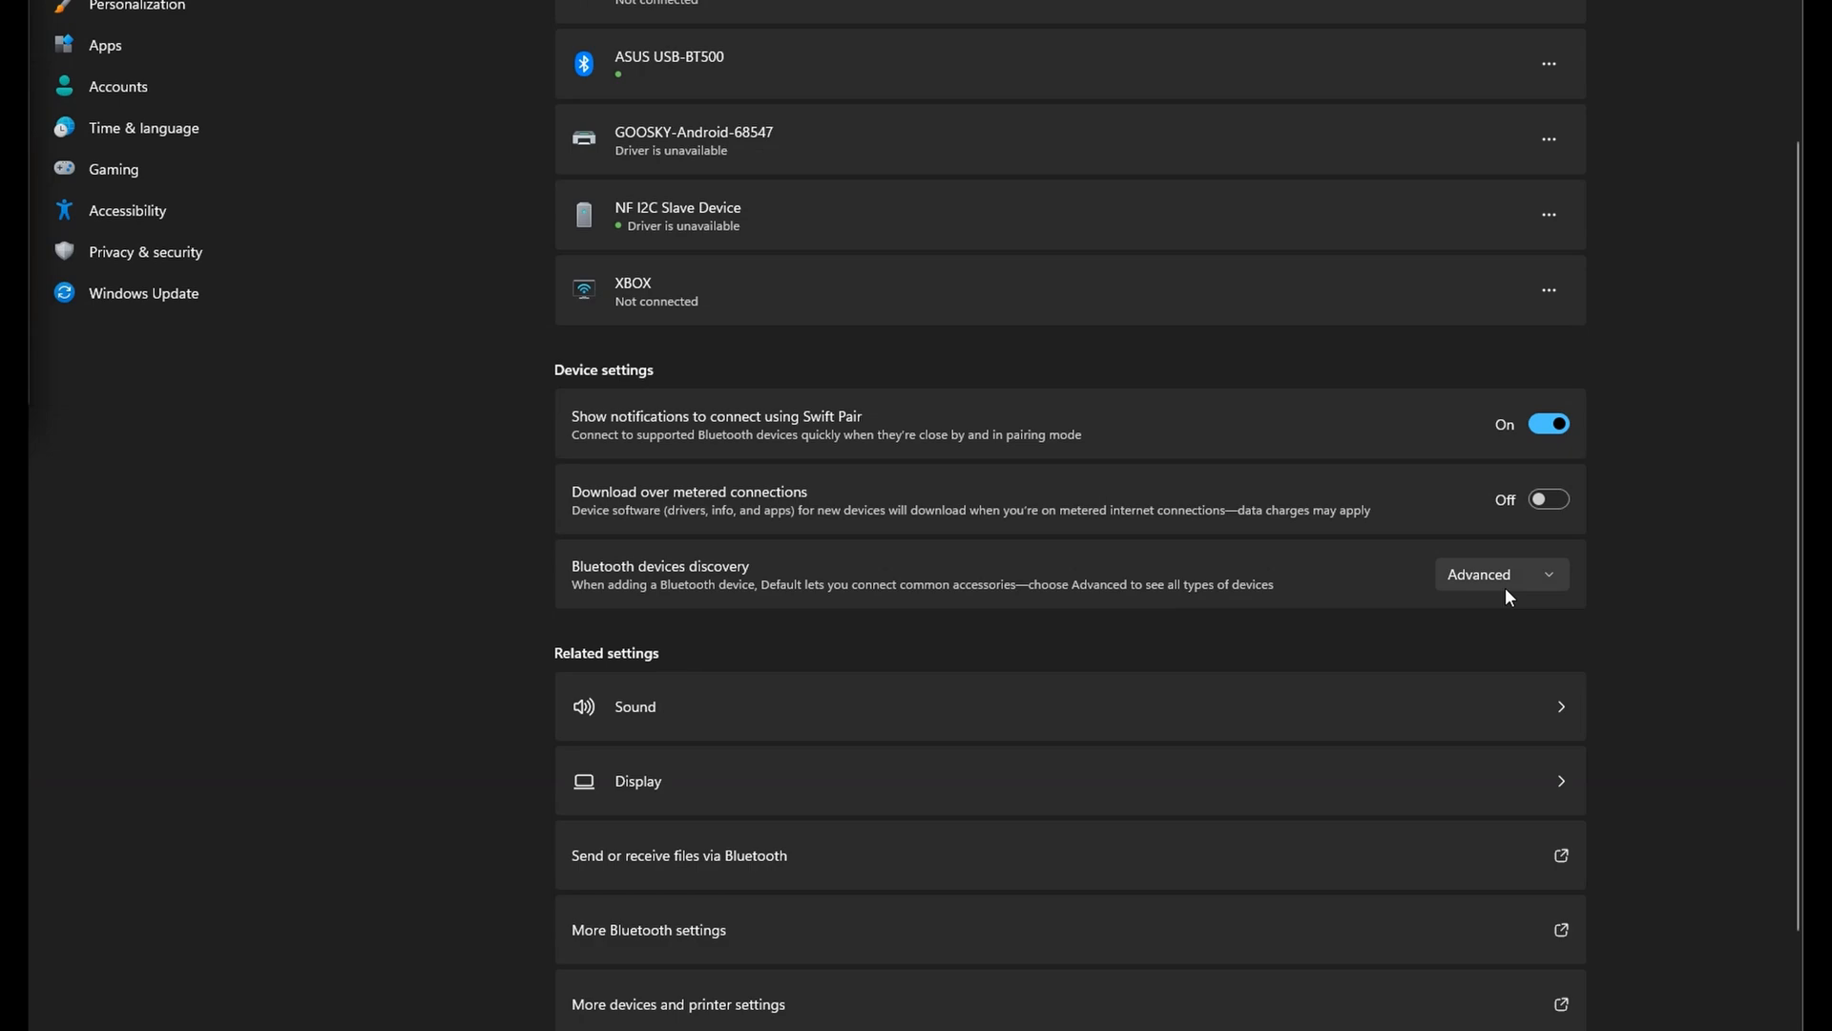
pyautogui.click(1500, 574)
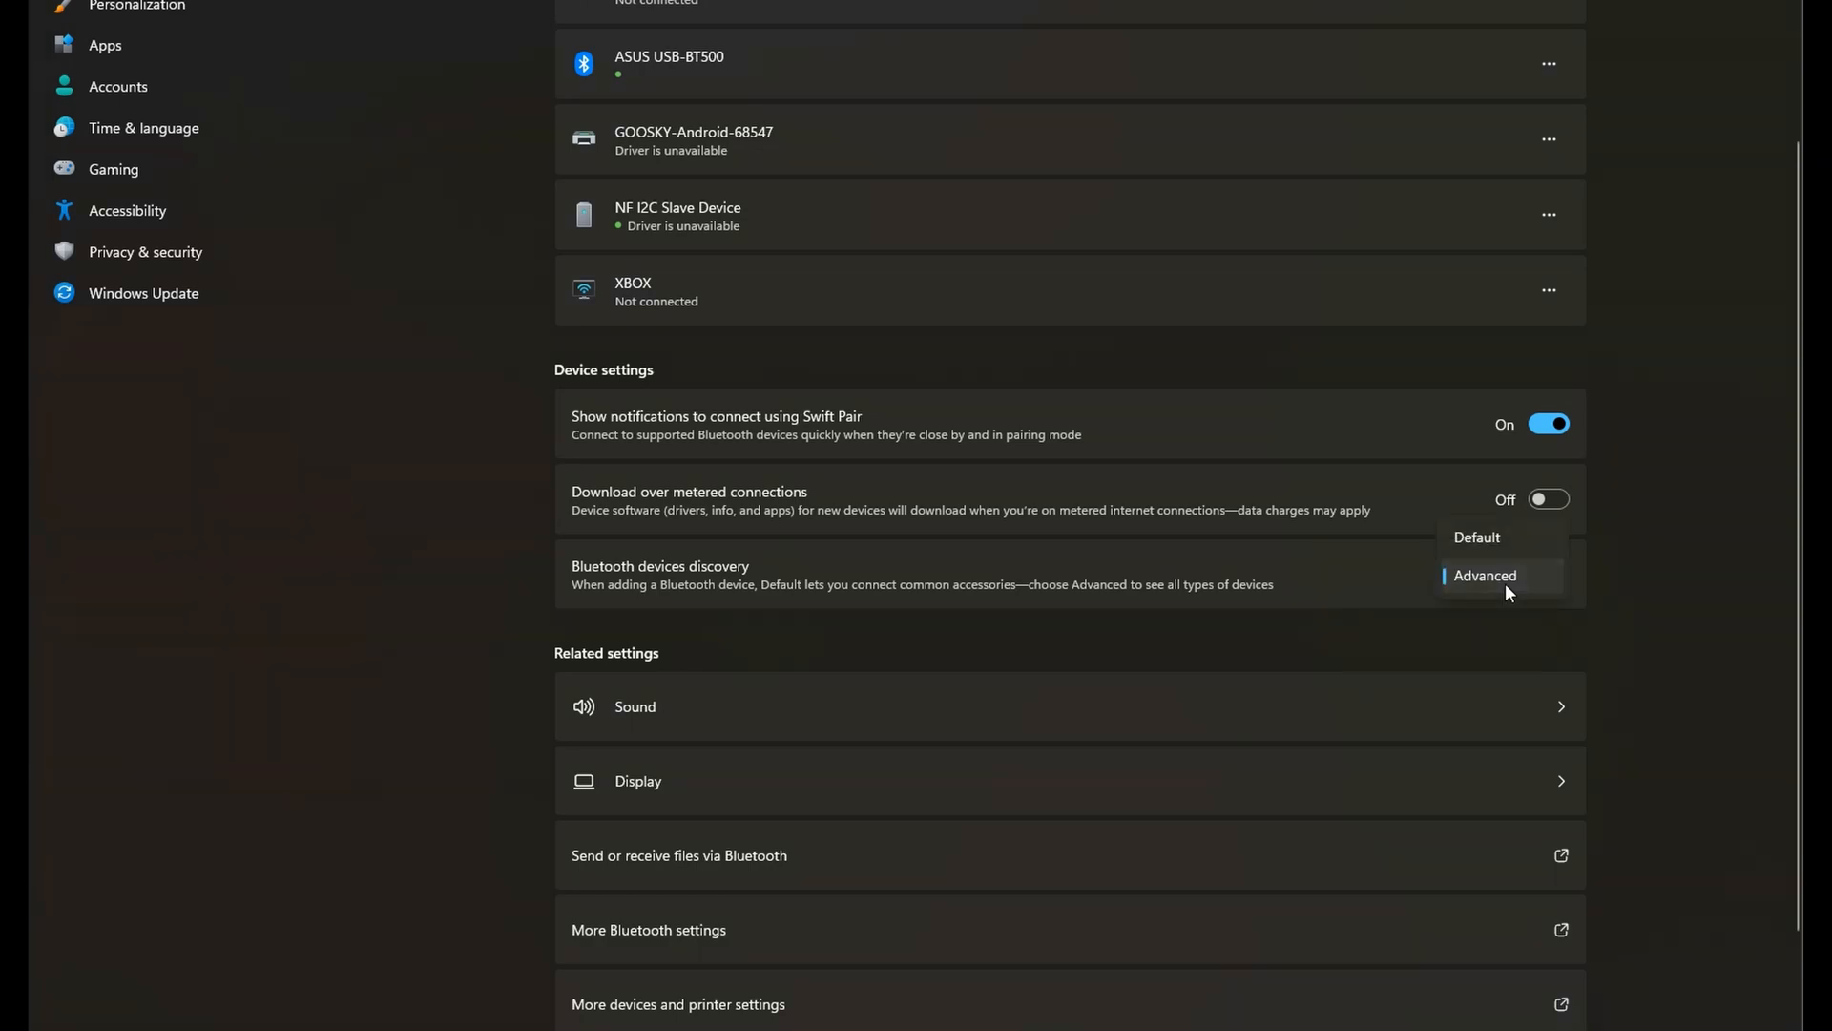
pyautogui.click(1485, 574)
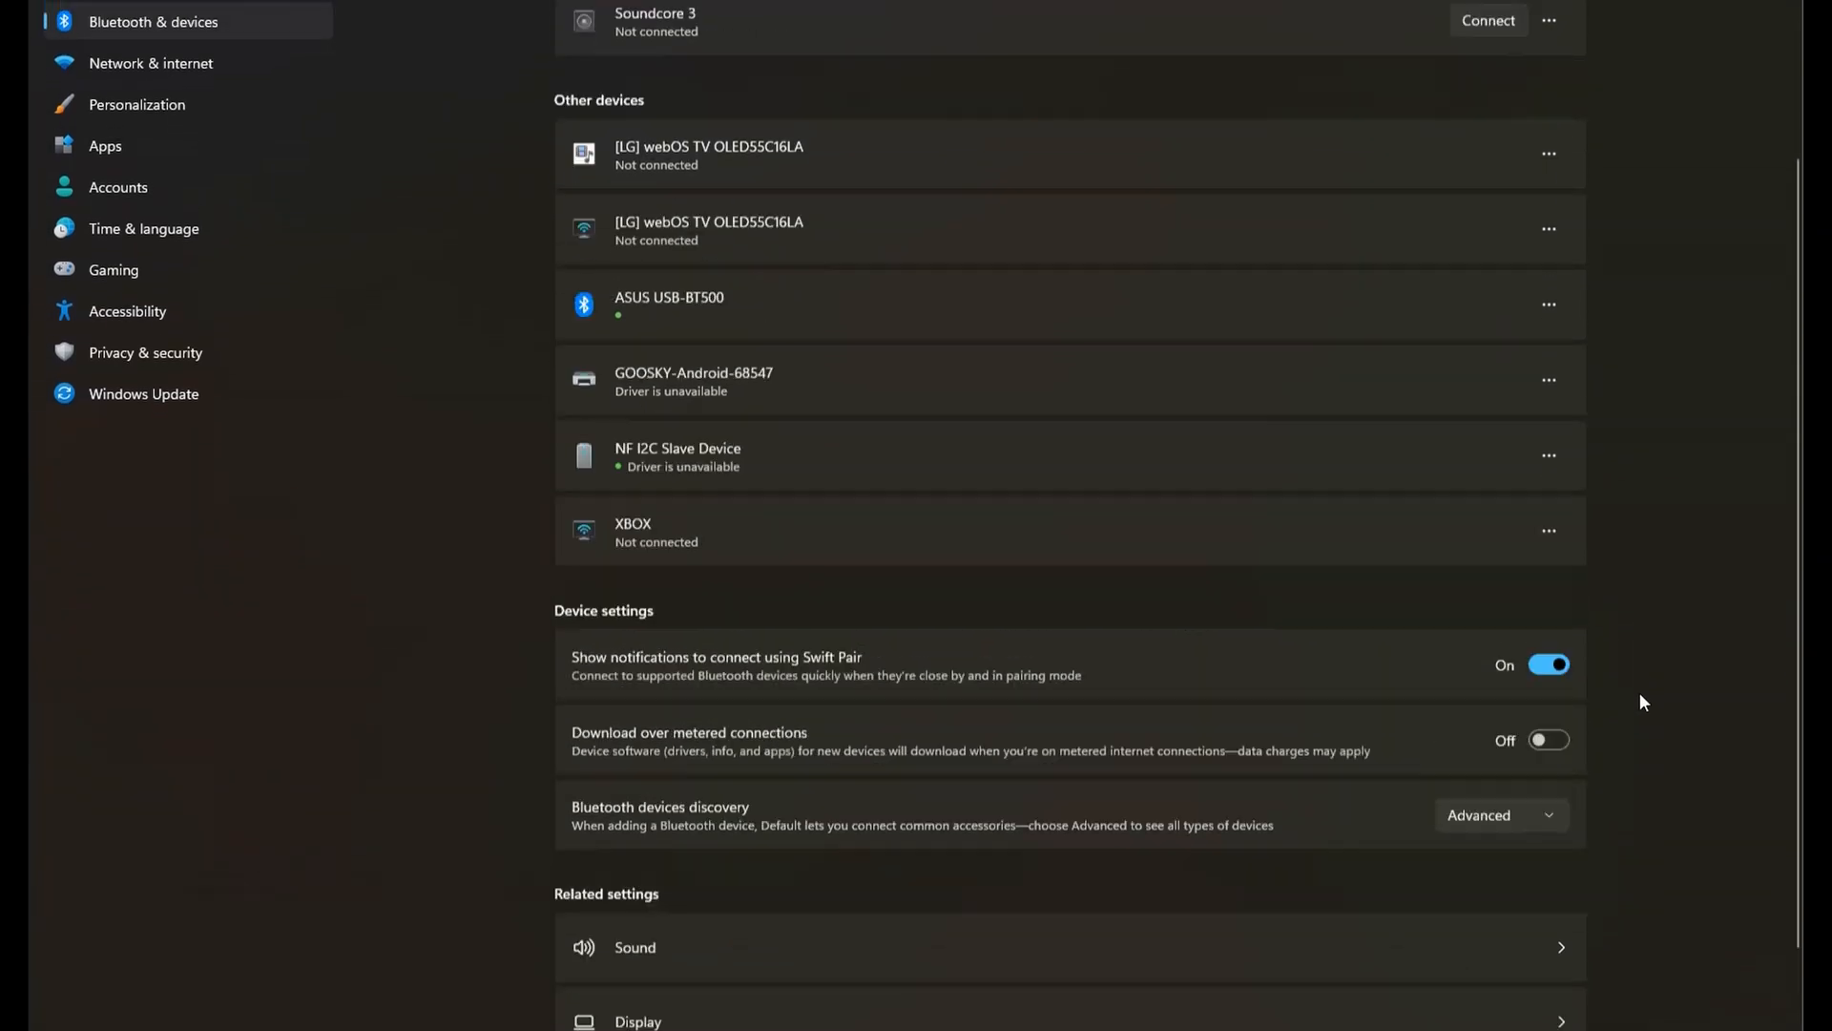
# Step: Add GOOSKY-Android-68547 as a new Bluetooth device and confirm once it shows Connected
pyautogui.click(1502, 180)
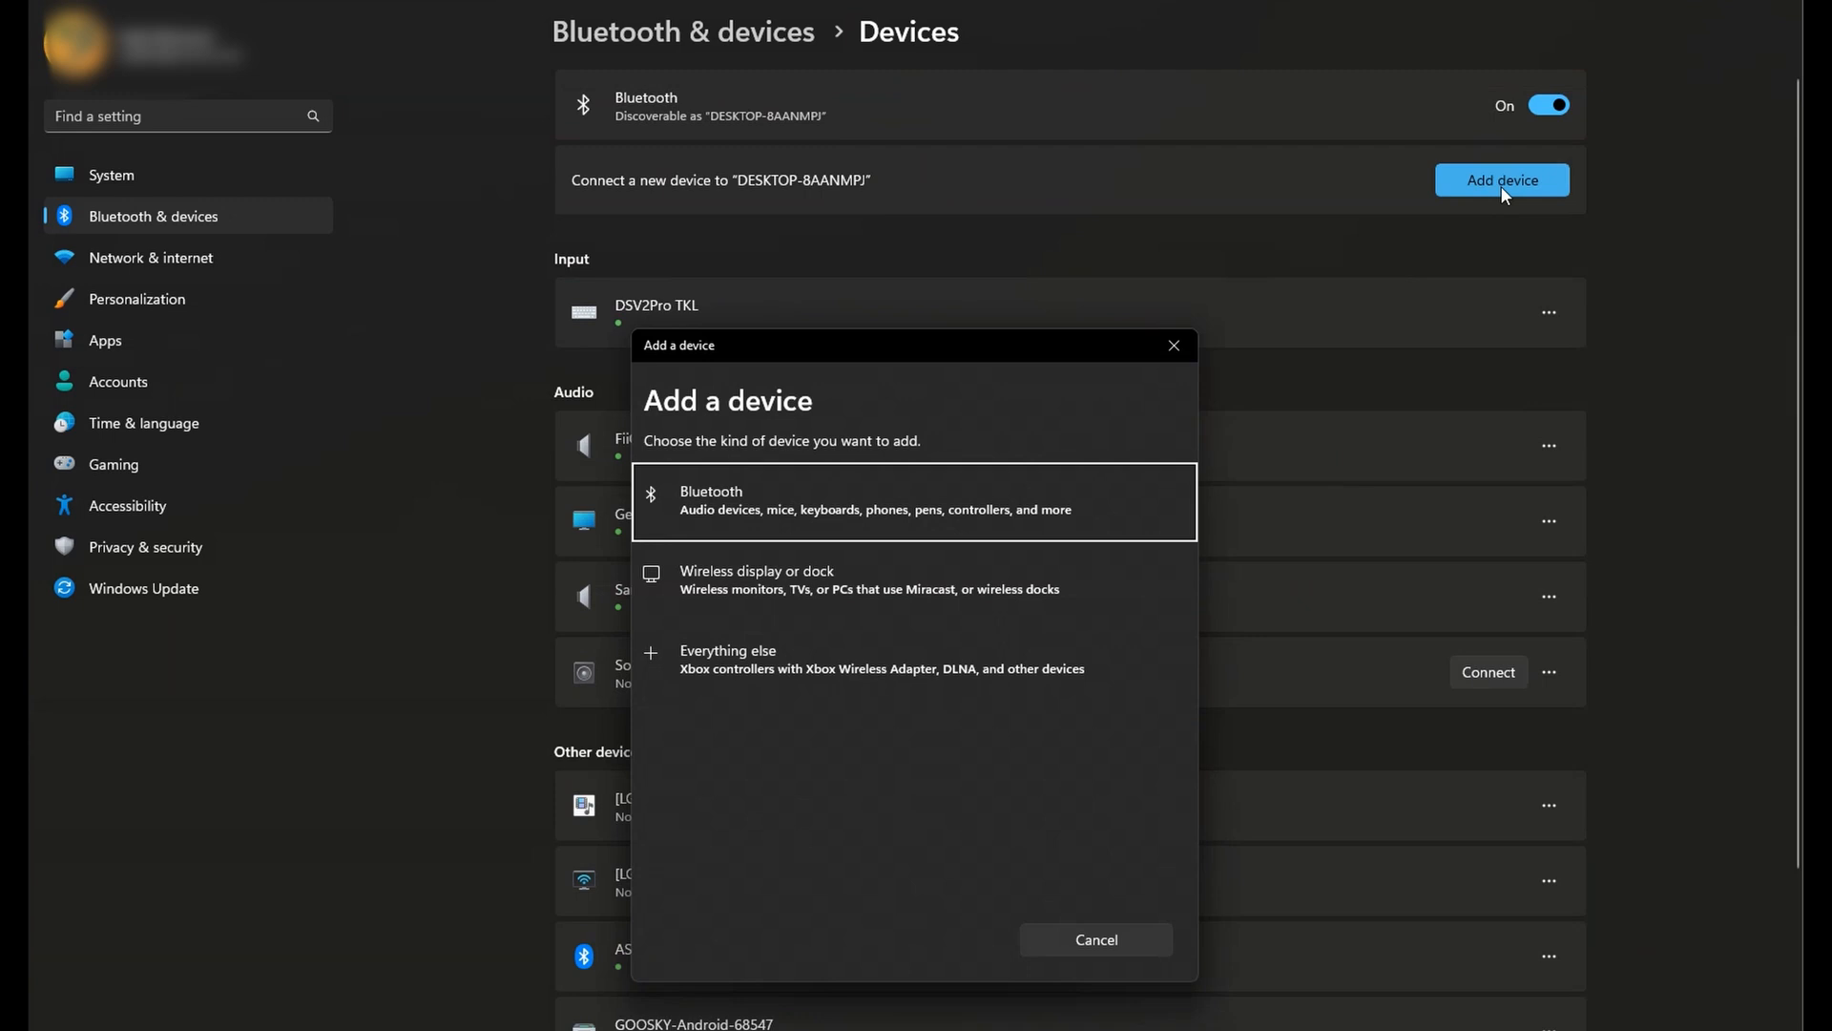
pyautogui.moveTo(756, 511)
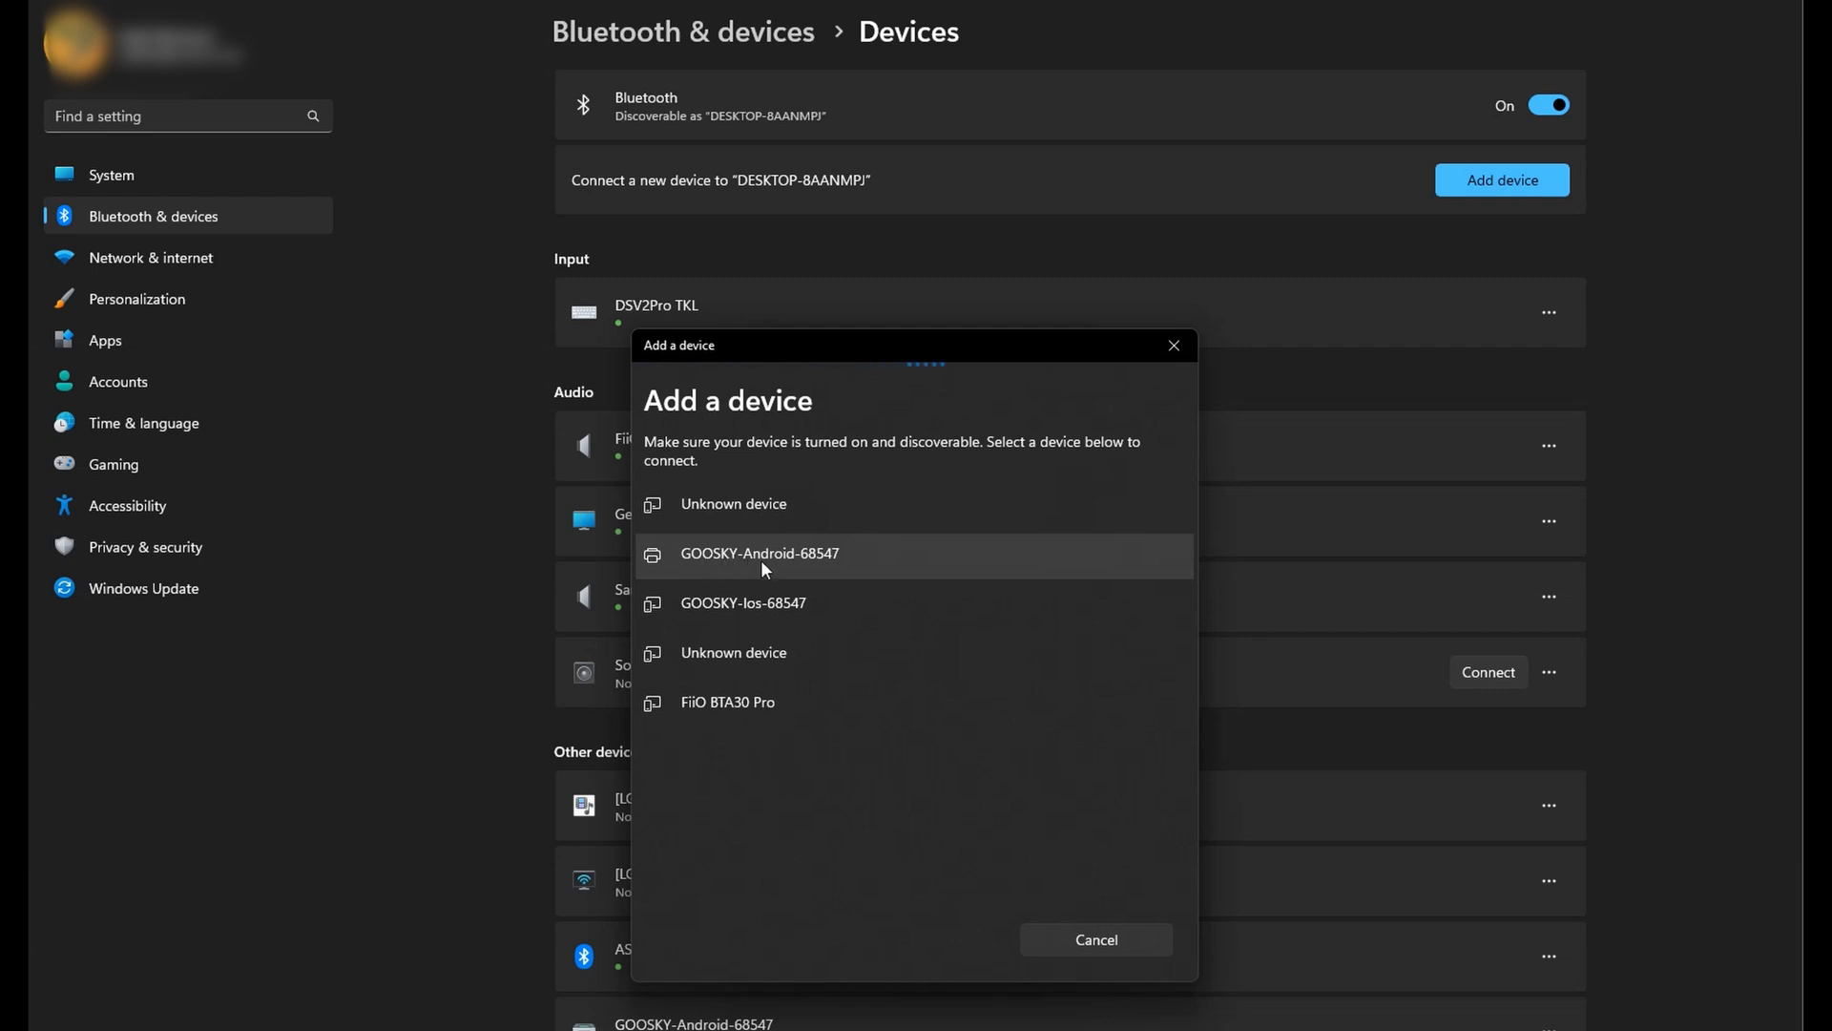
pyautogui.moveTo(1111, 870)
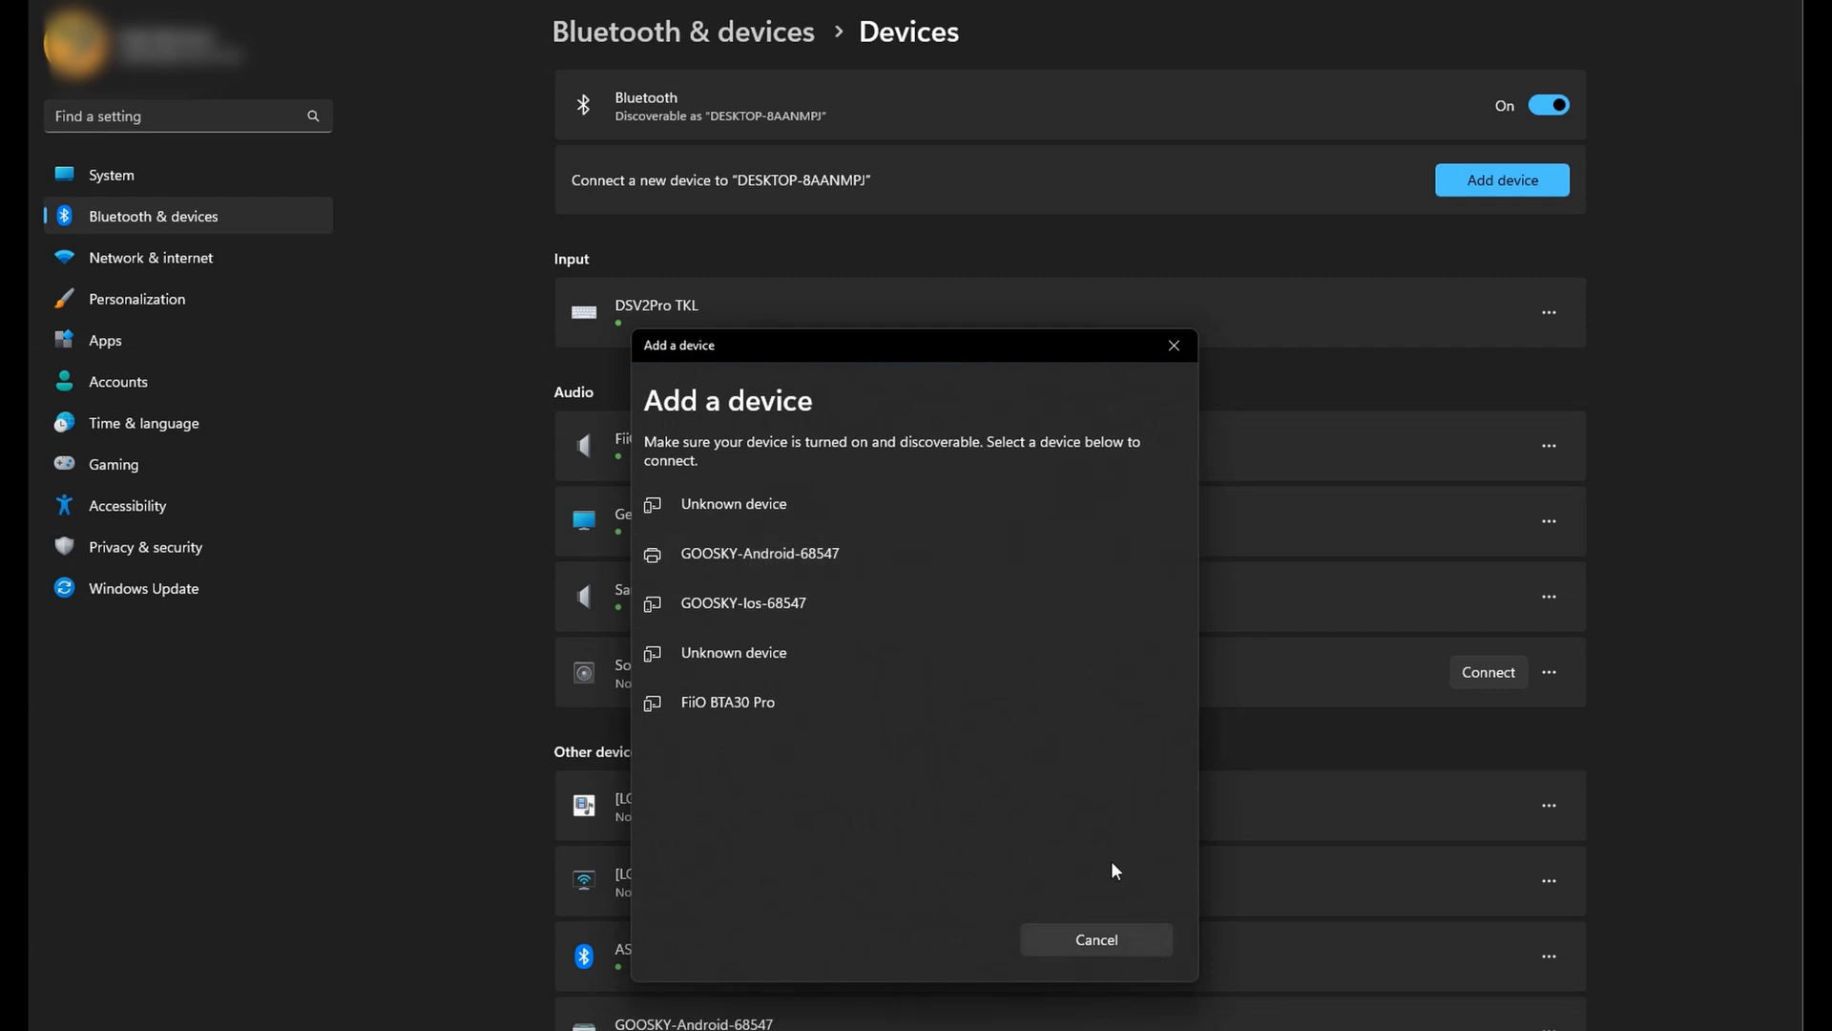
pyautogui.click(758, 553)
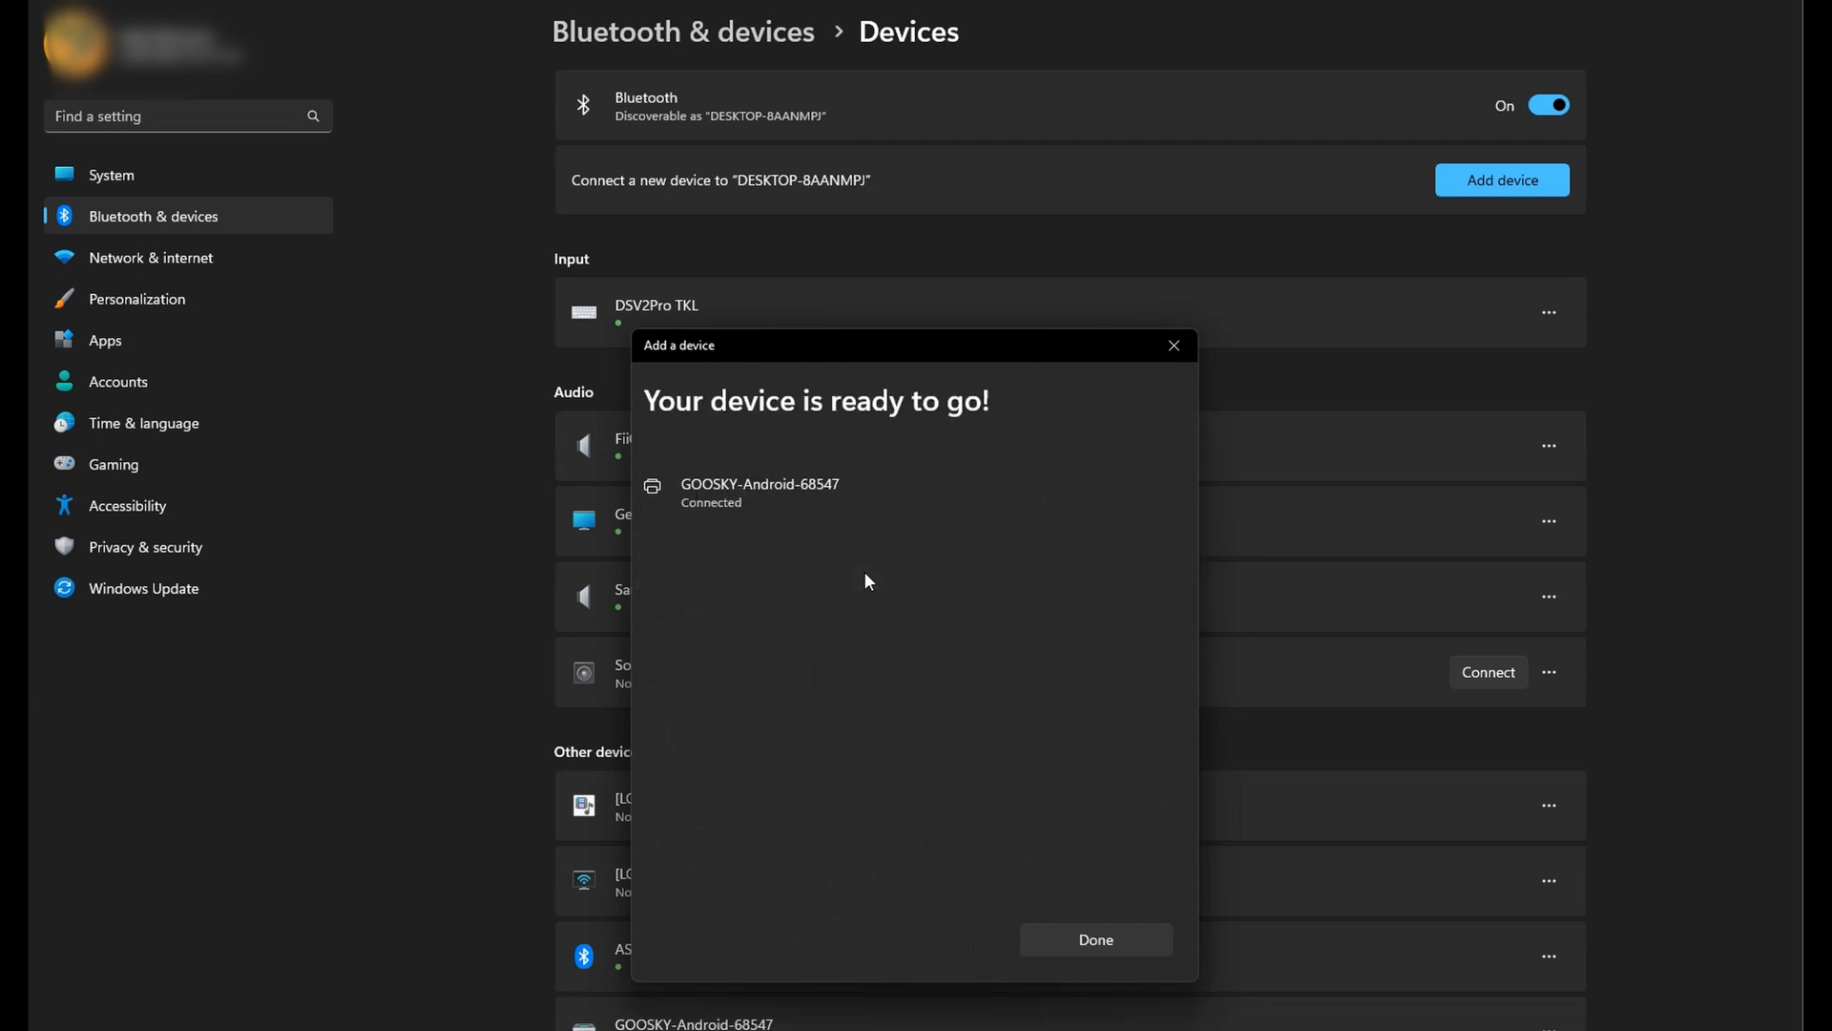
pyautogui.moveTo(1095, 939)
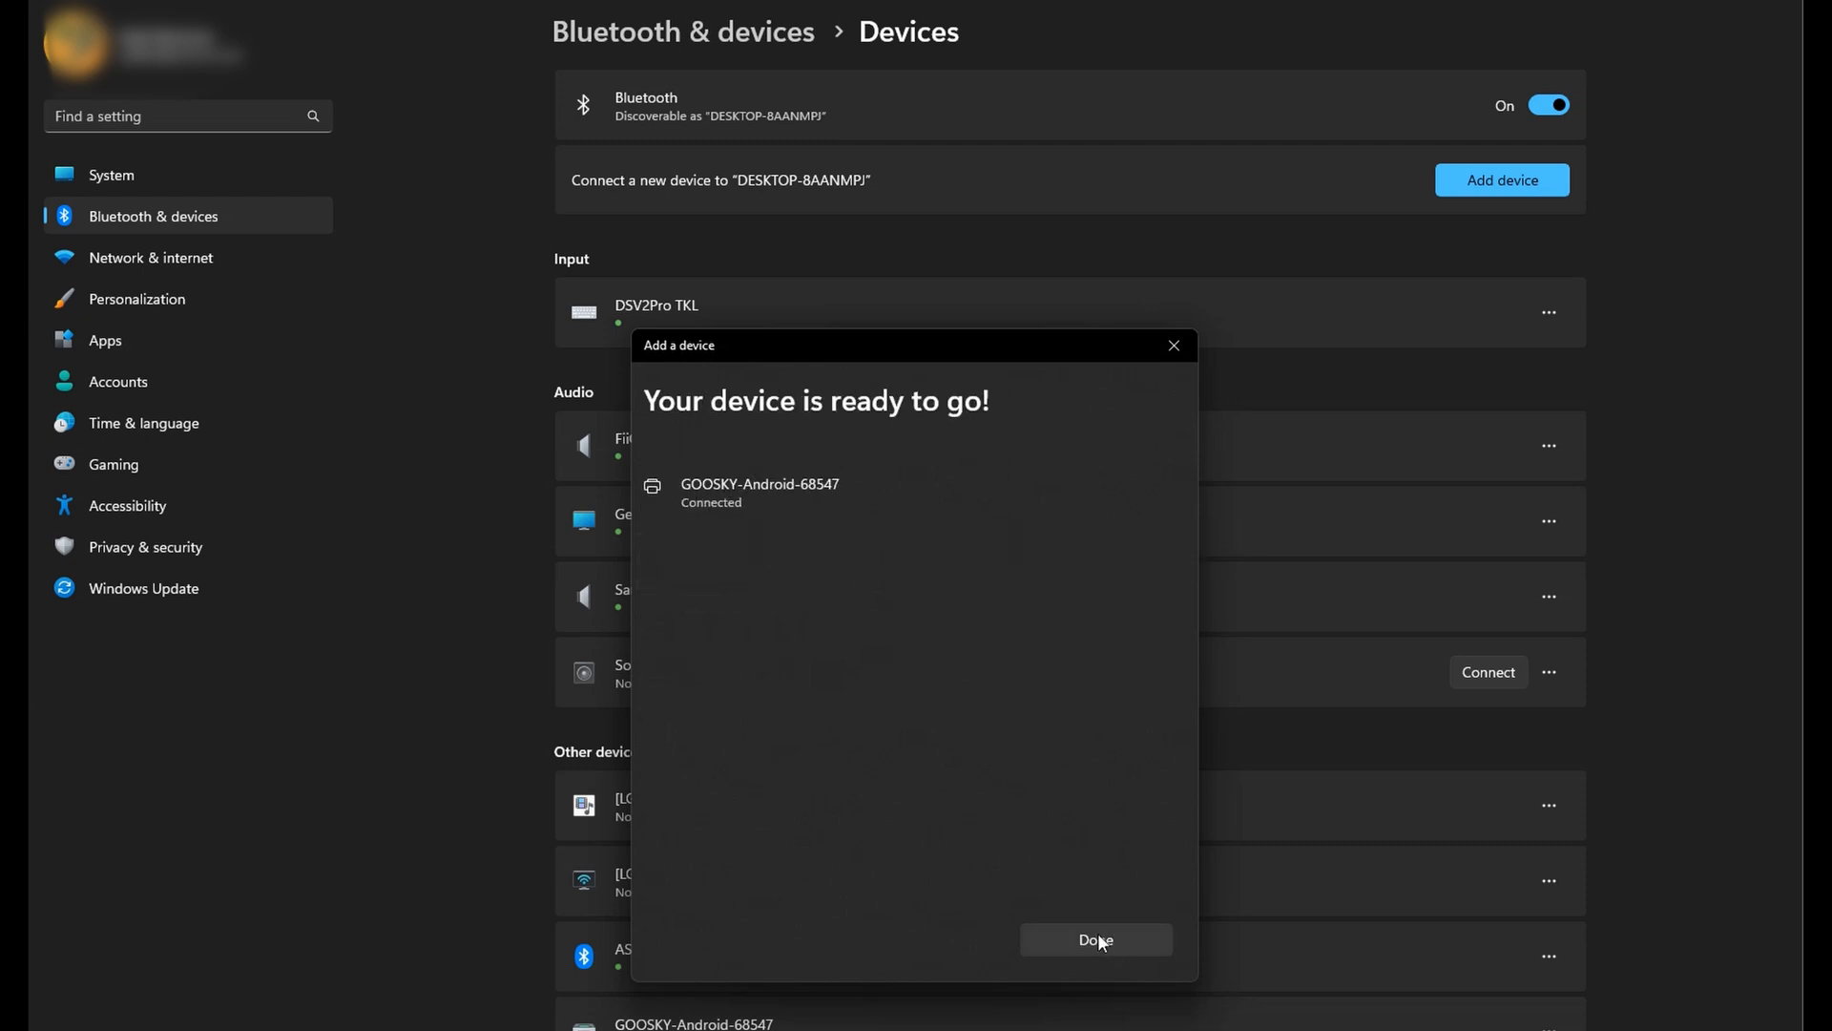
pyautogui.click(1095, 939)
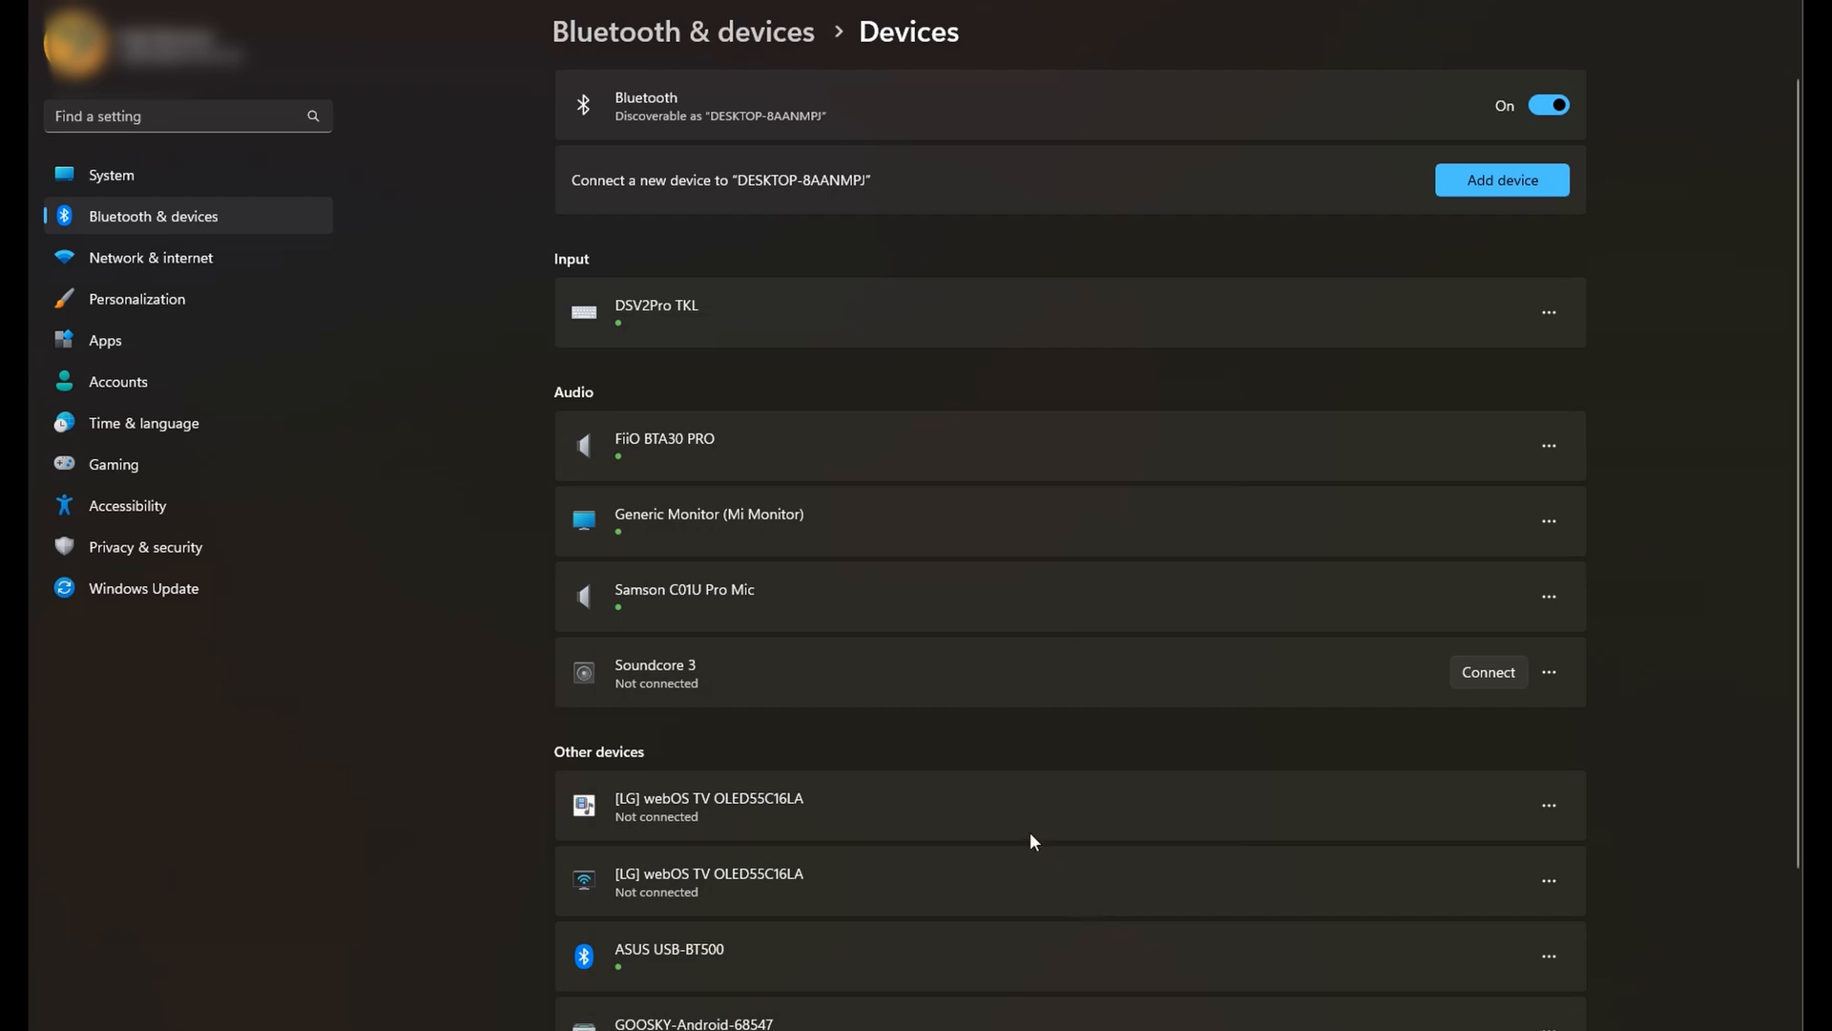
pyautogui.scroll(-3)
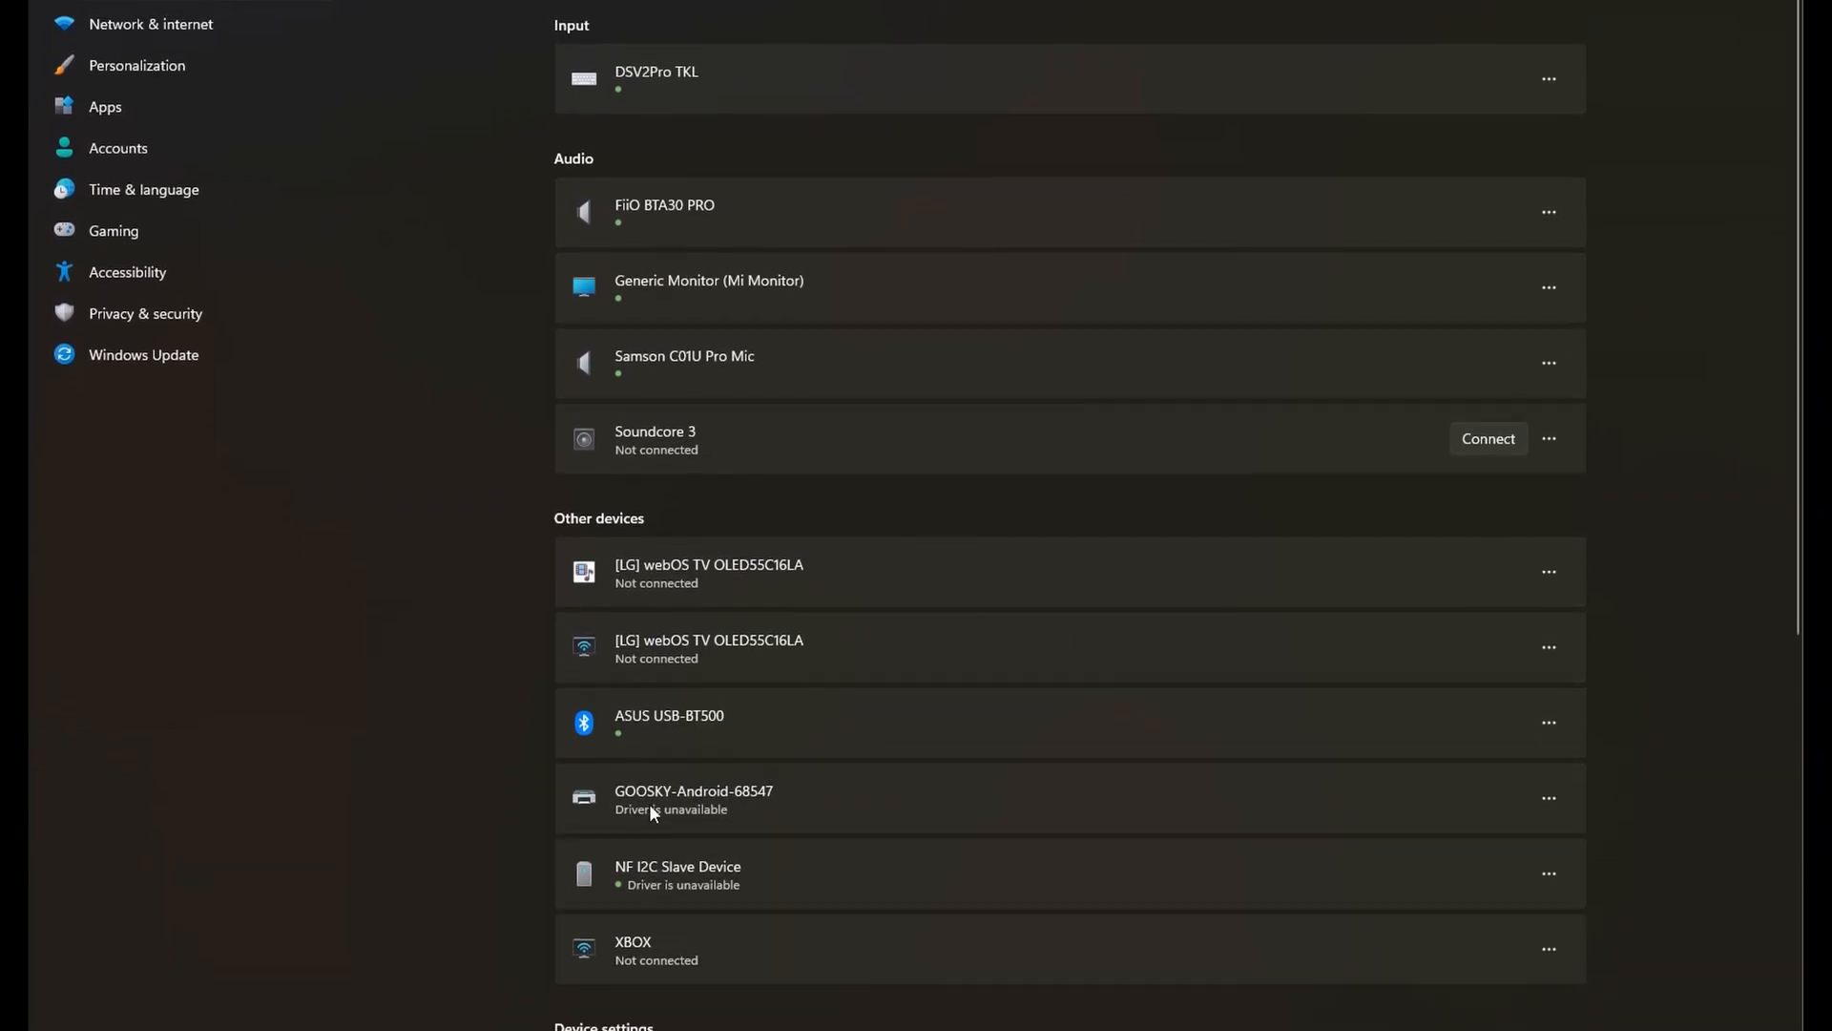
pyautogui.scroll(-3)
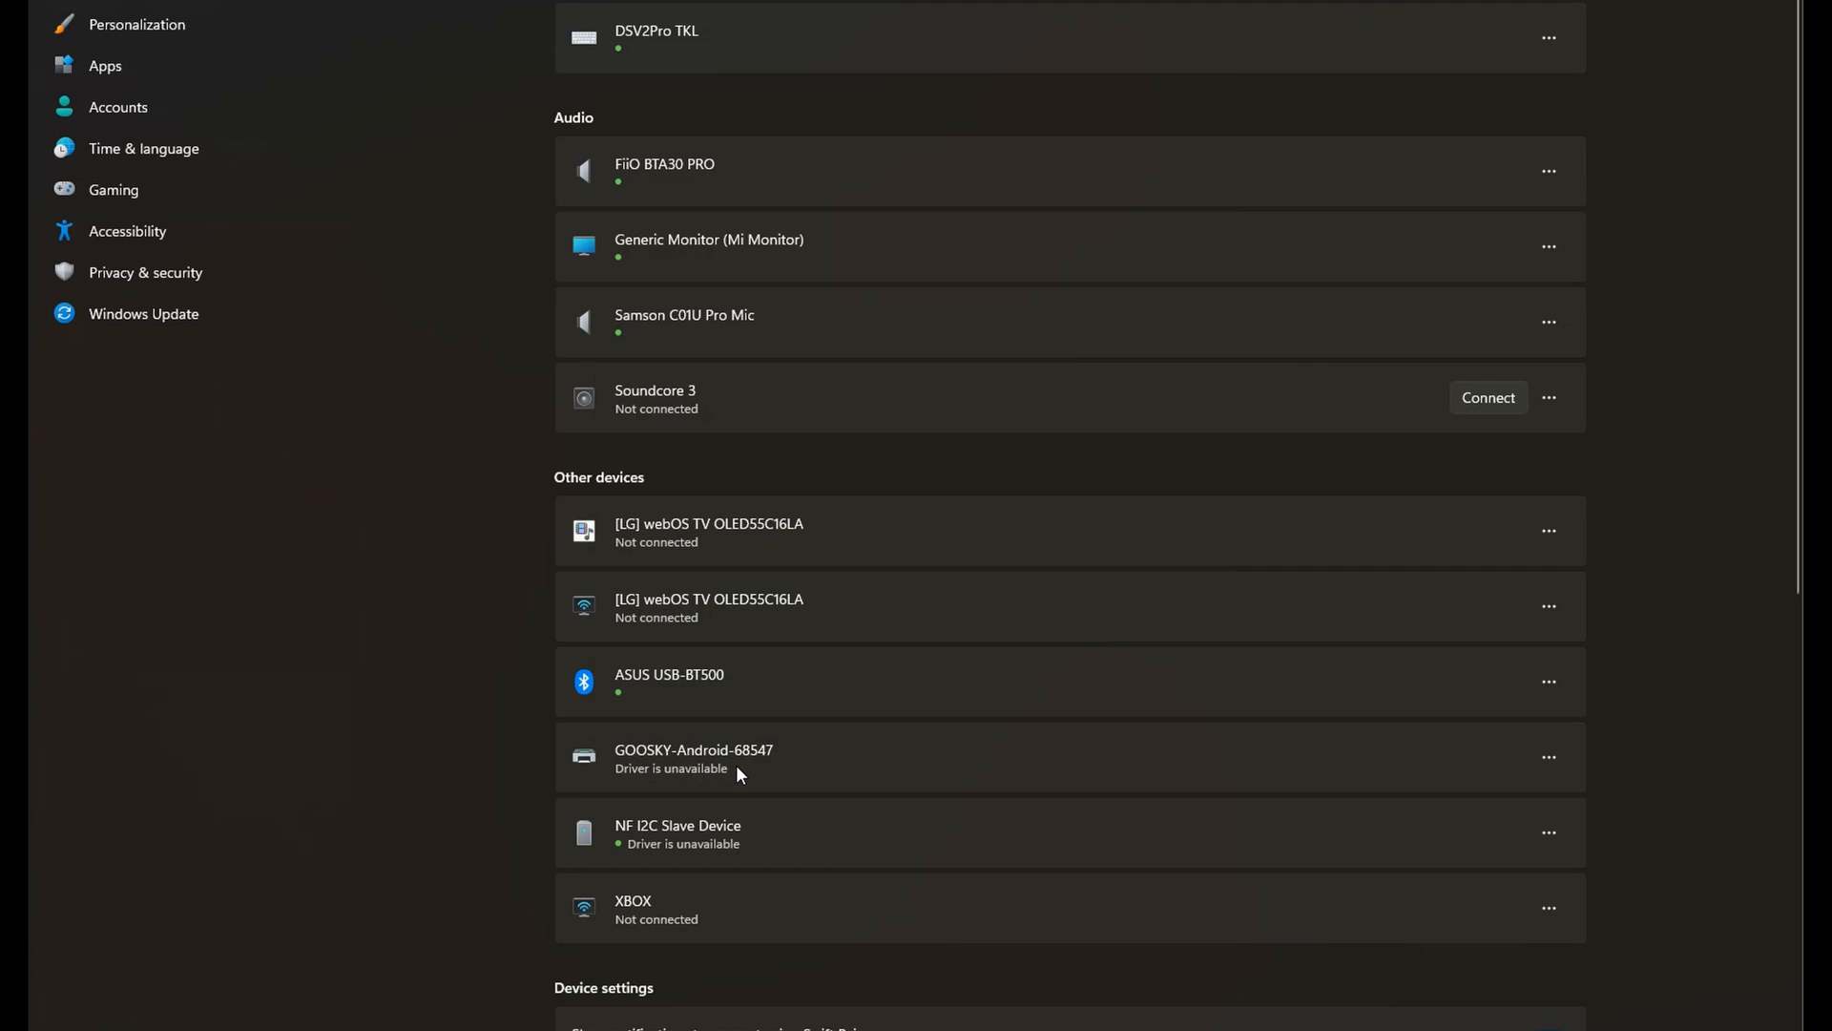
pyautogui.scroll(-3)
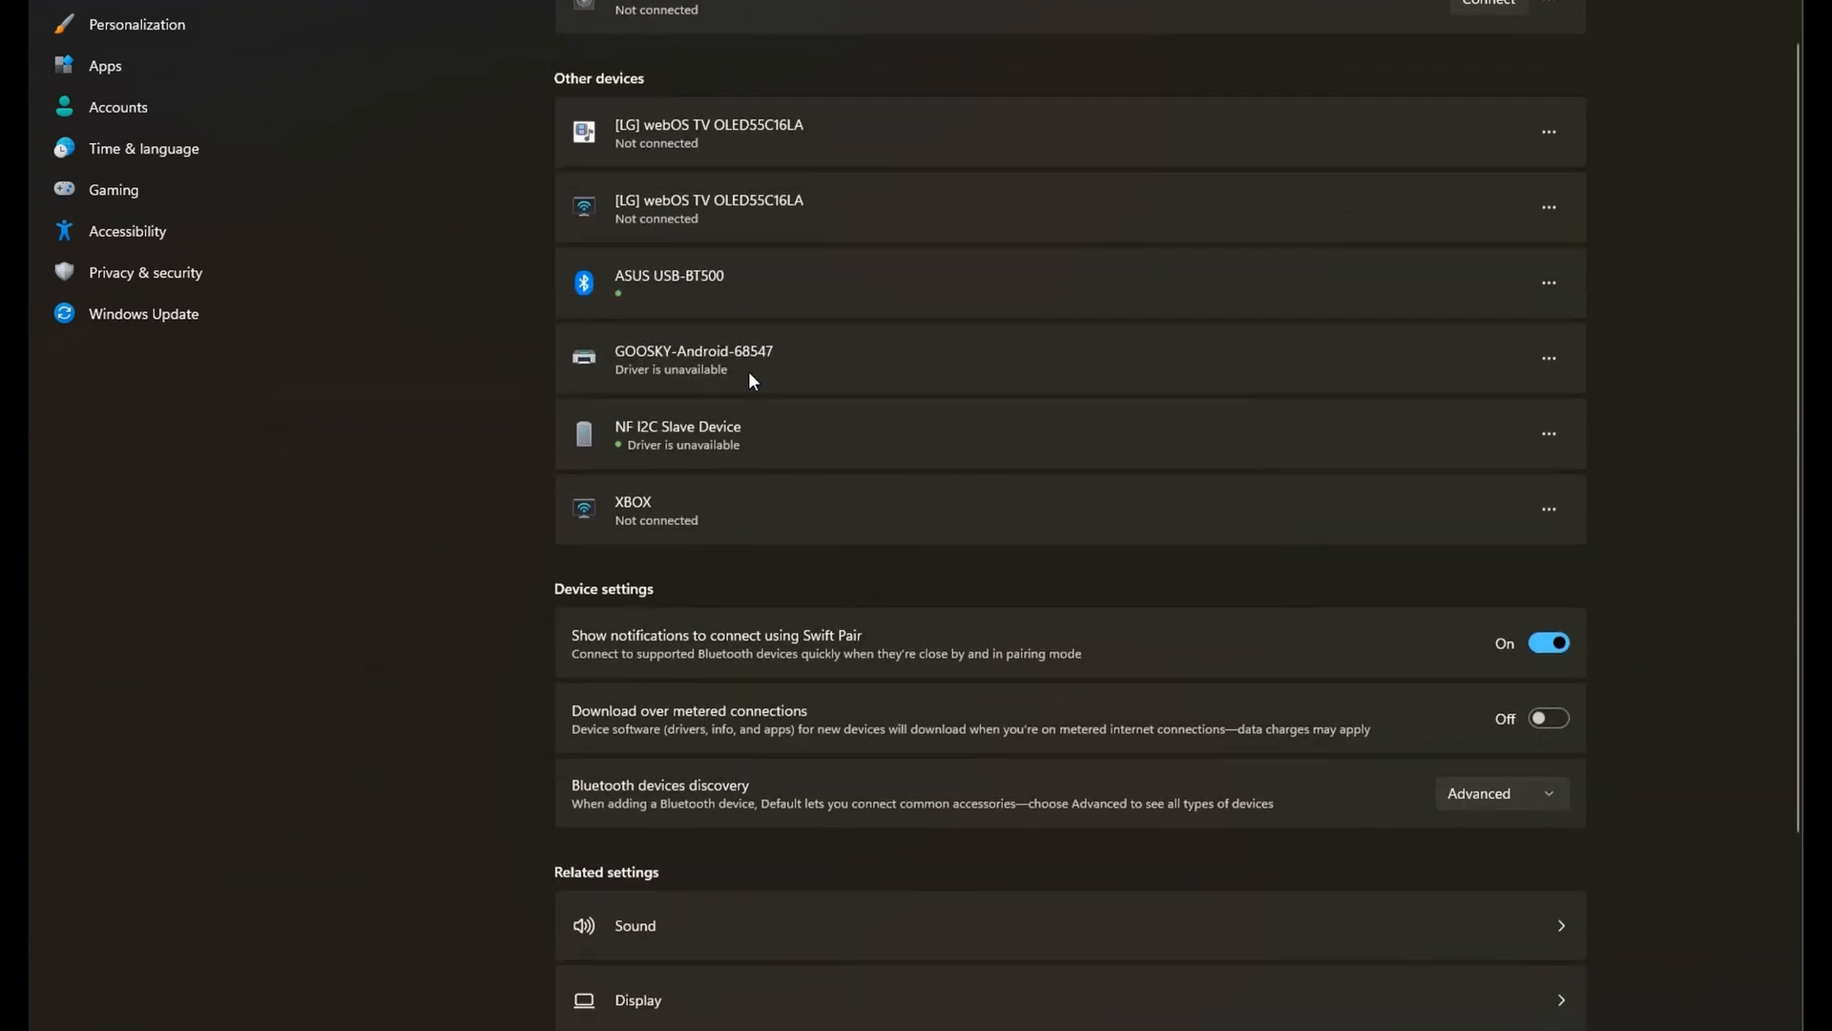
pyautogui.scroll(-3)
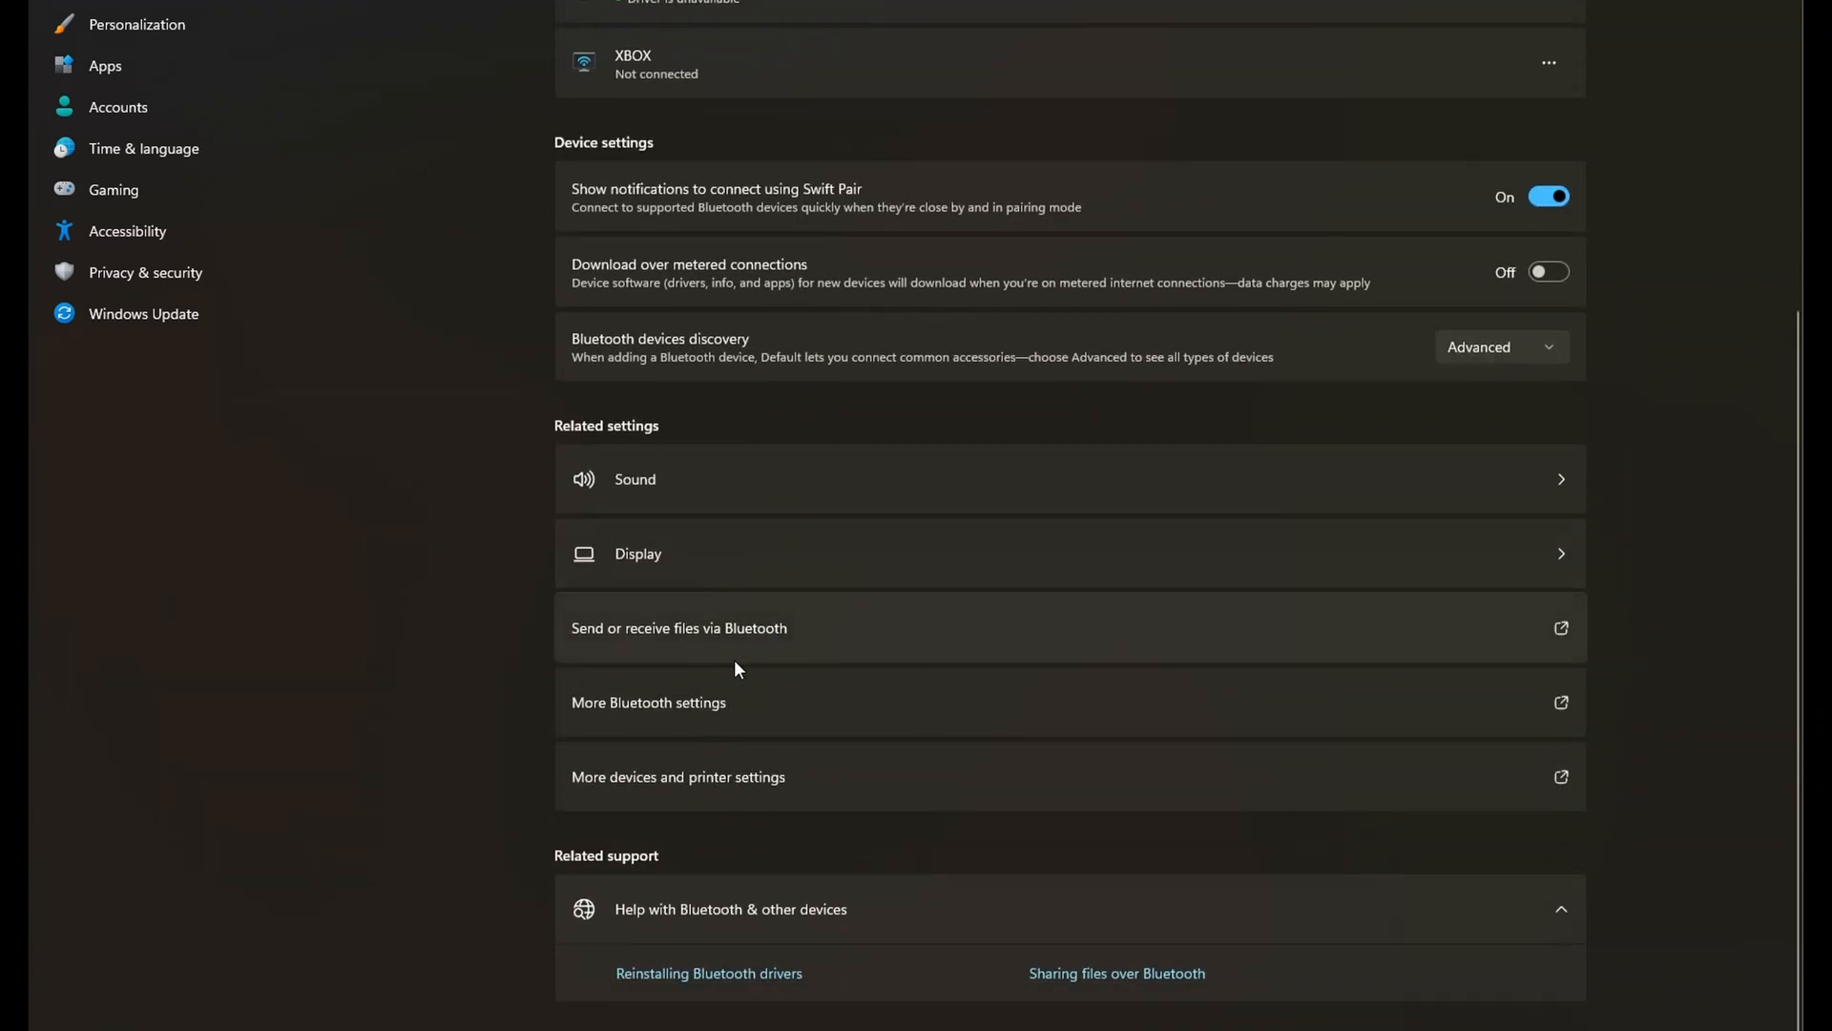
pyautogui.moveTo(655, 710)
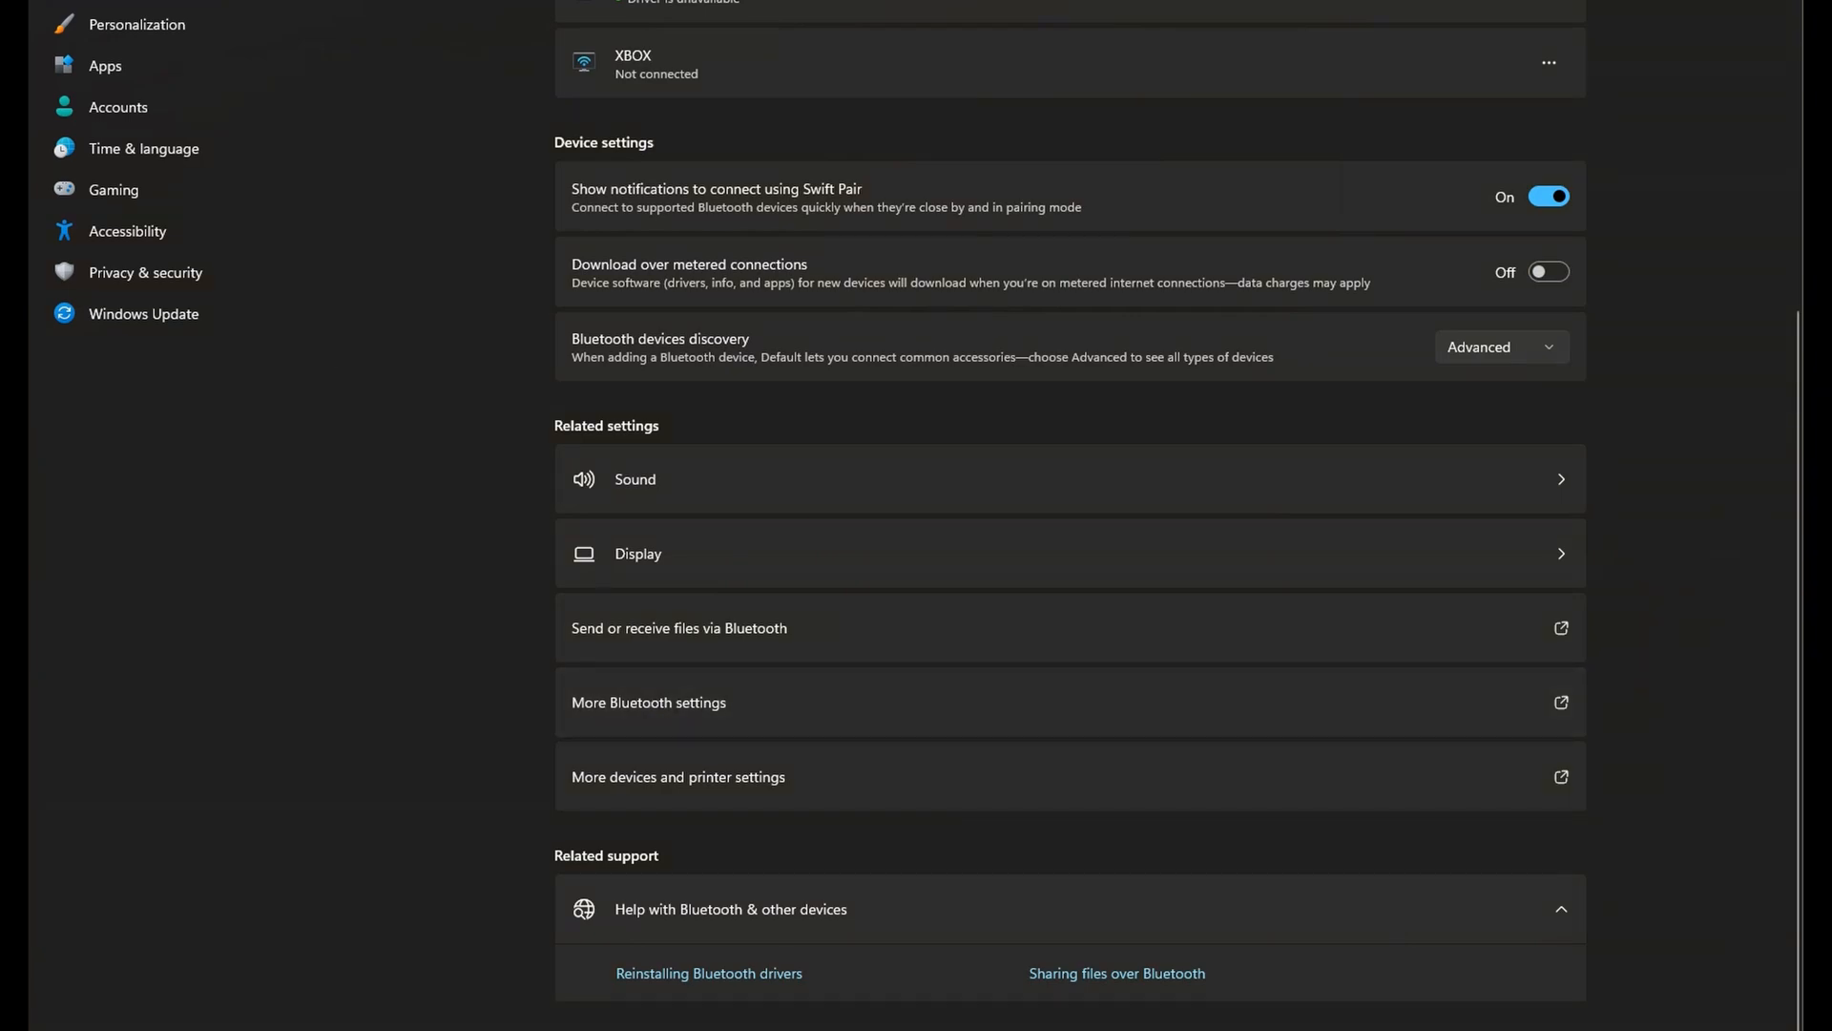
# Step: Show the GOOSKY COM ports in classic Bluetooth Settings and select outgoing COM4
pyautogui.click(649, 702)
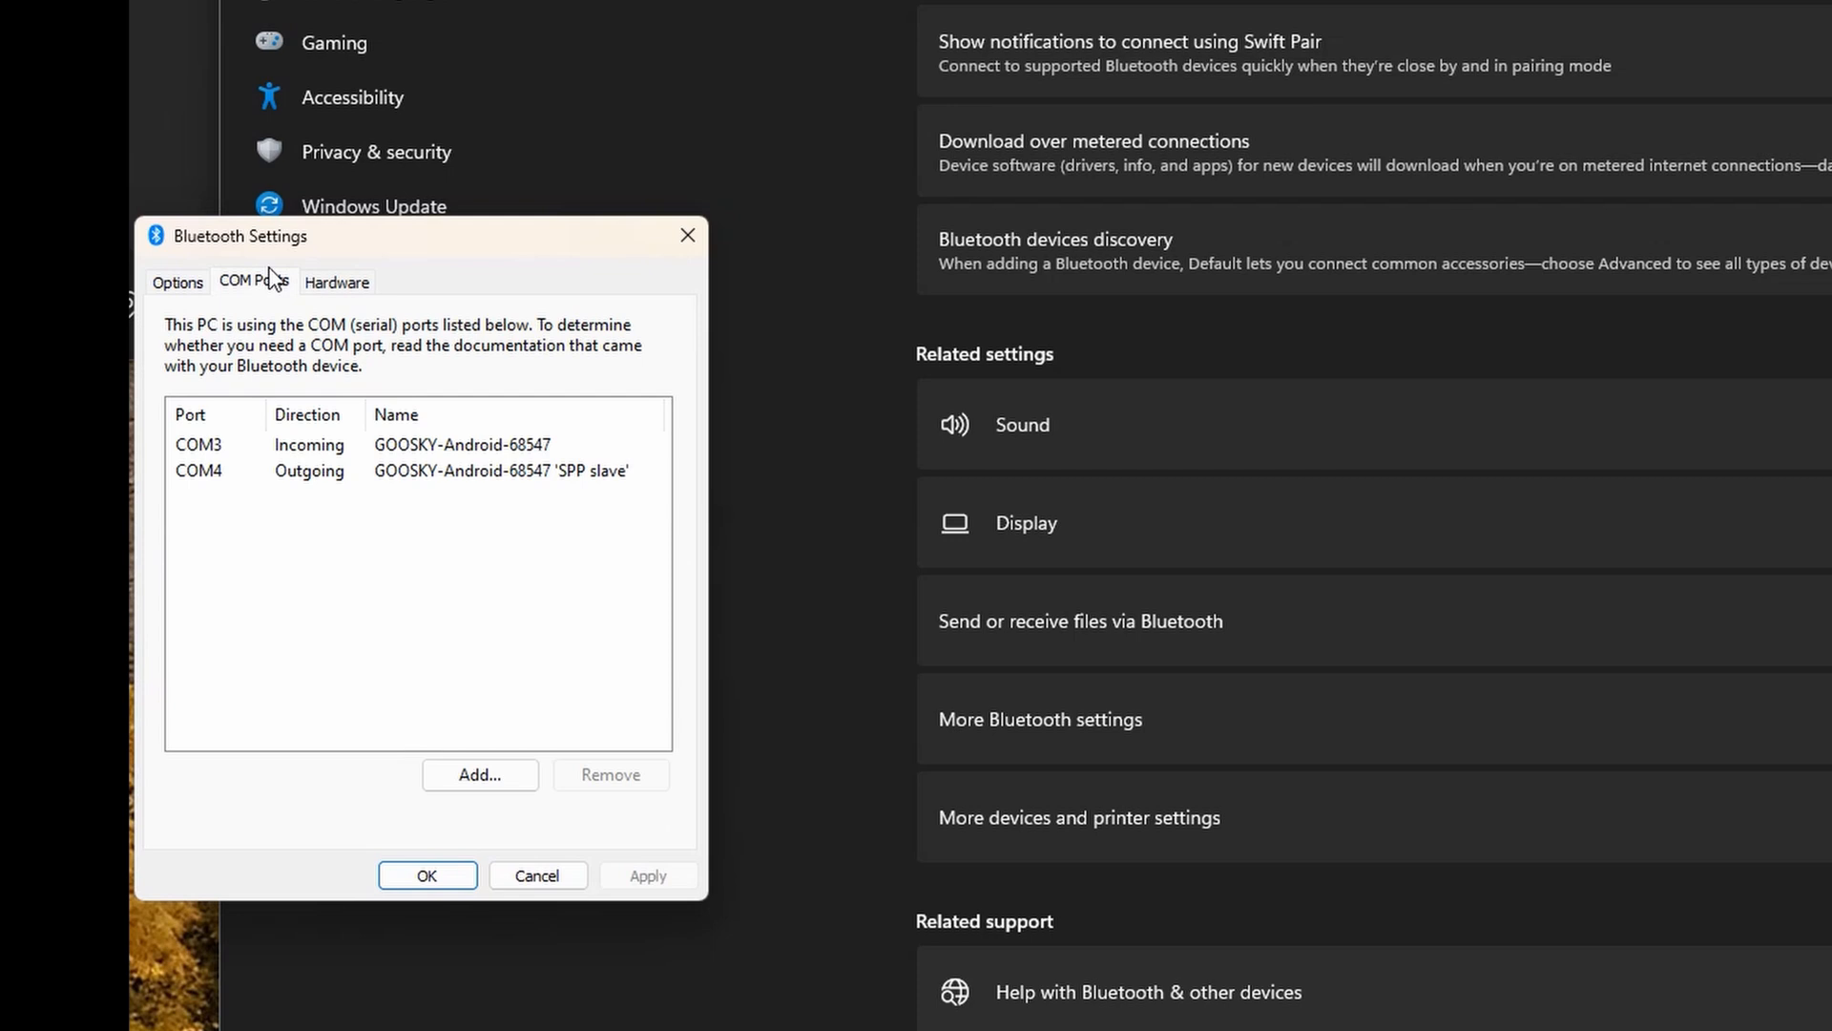
pyautogui.moveTo(210, 489)
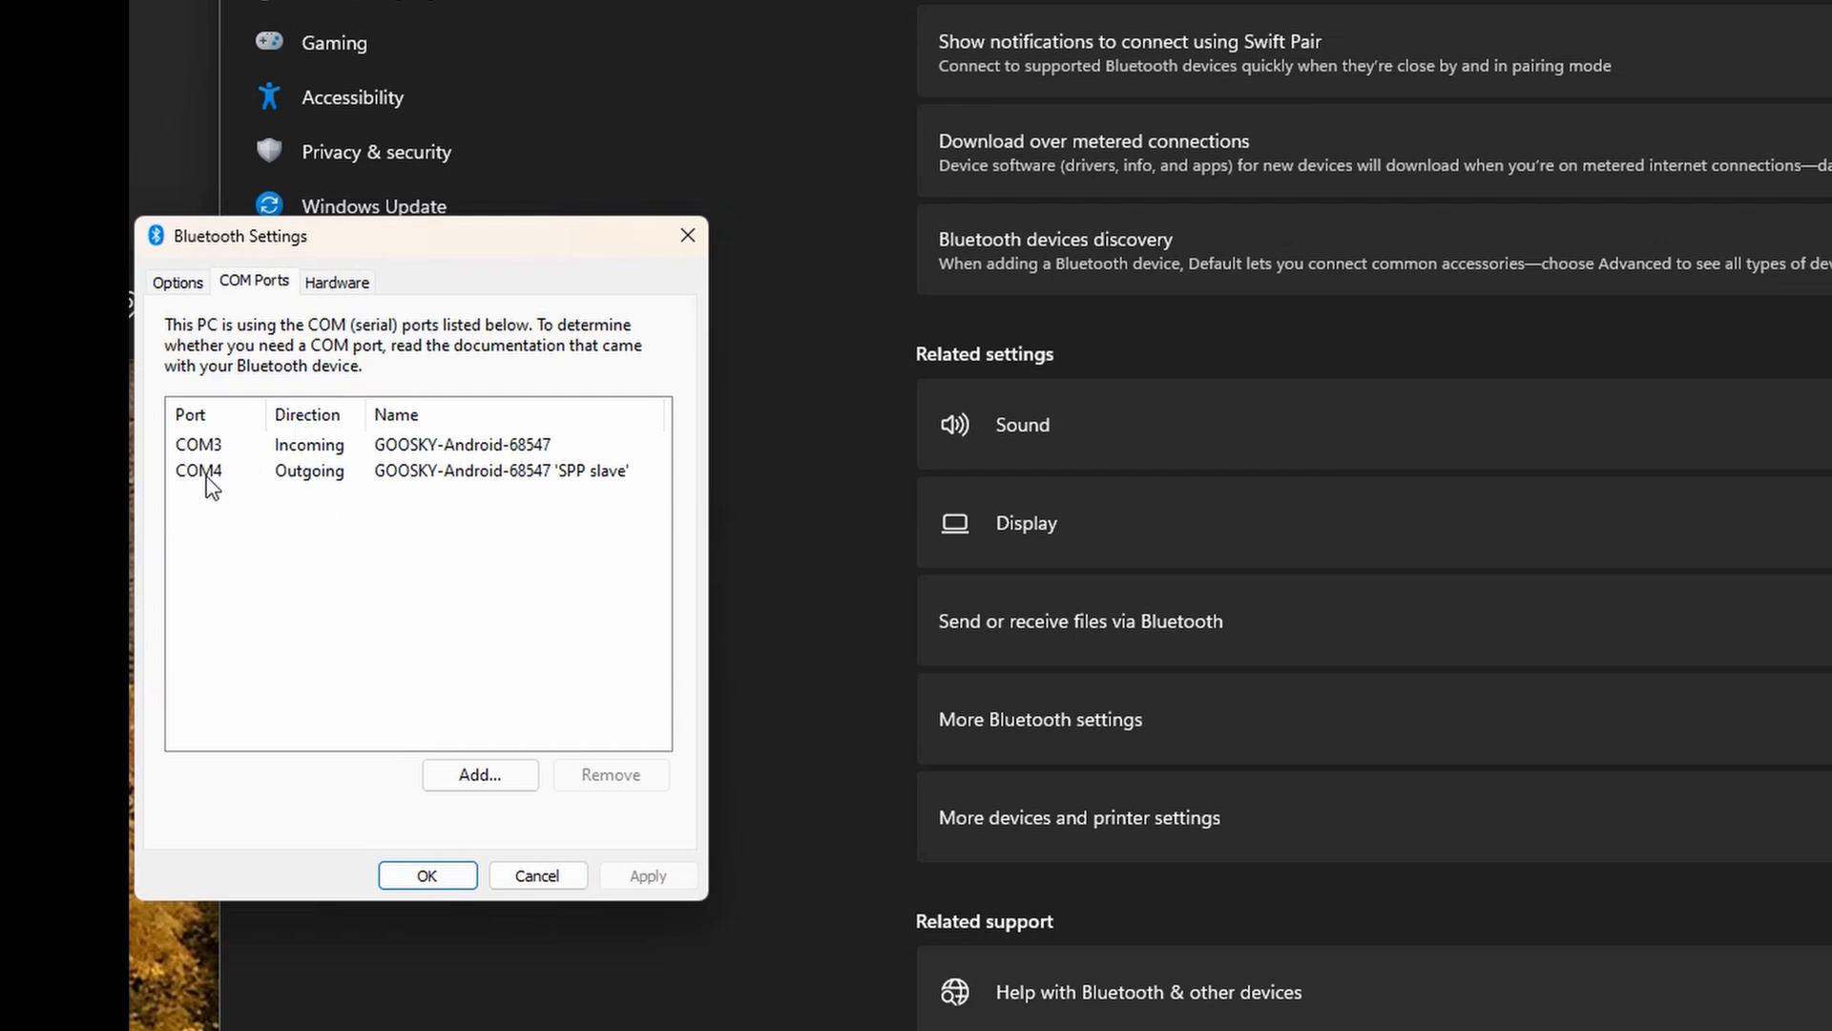
pyautogui.click(309, 469)
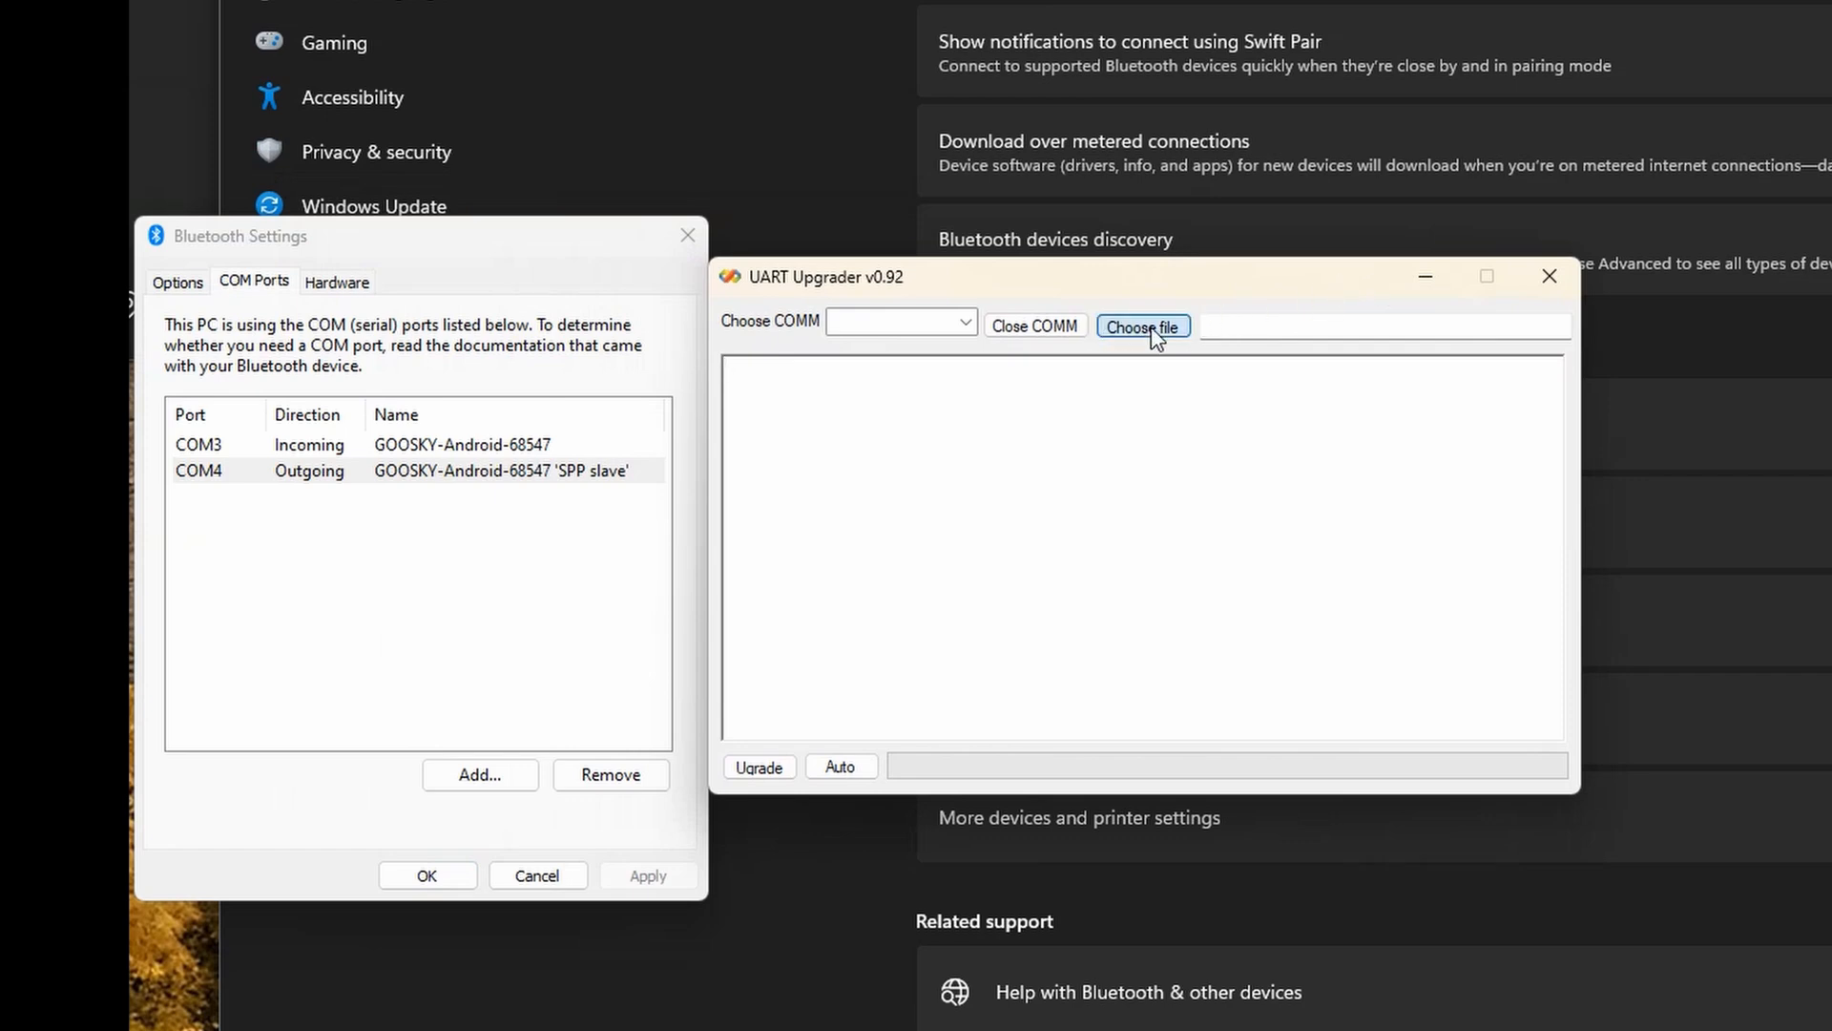
# Step: Load the S1_FC firmware file (version 0x101, size 40832) and recheck outgoing COM4
pyautogui.click(1141, 327)
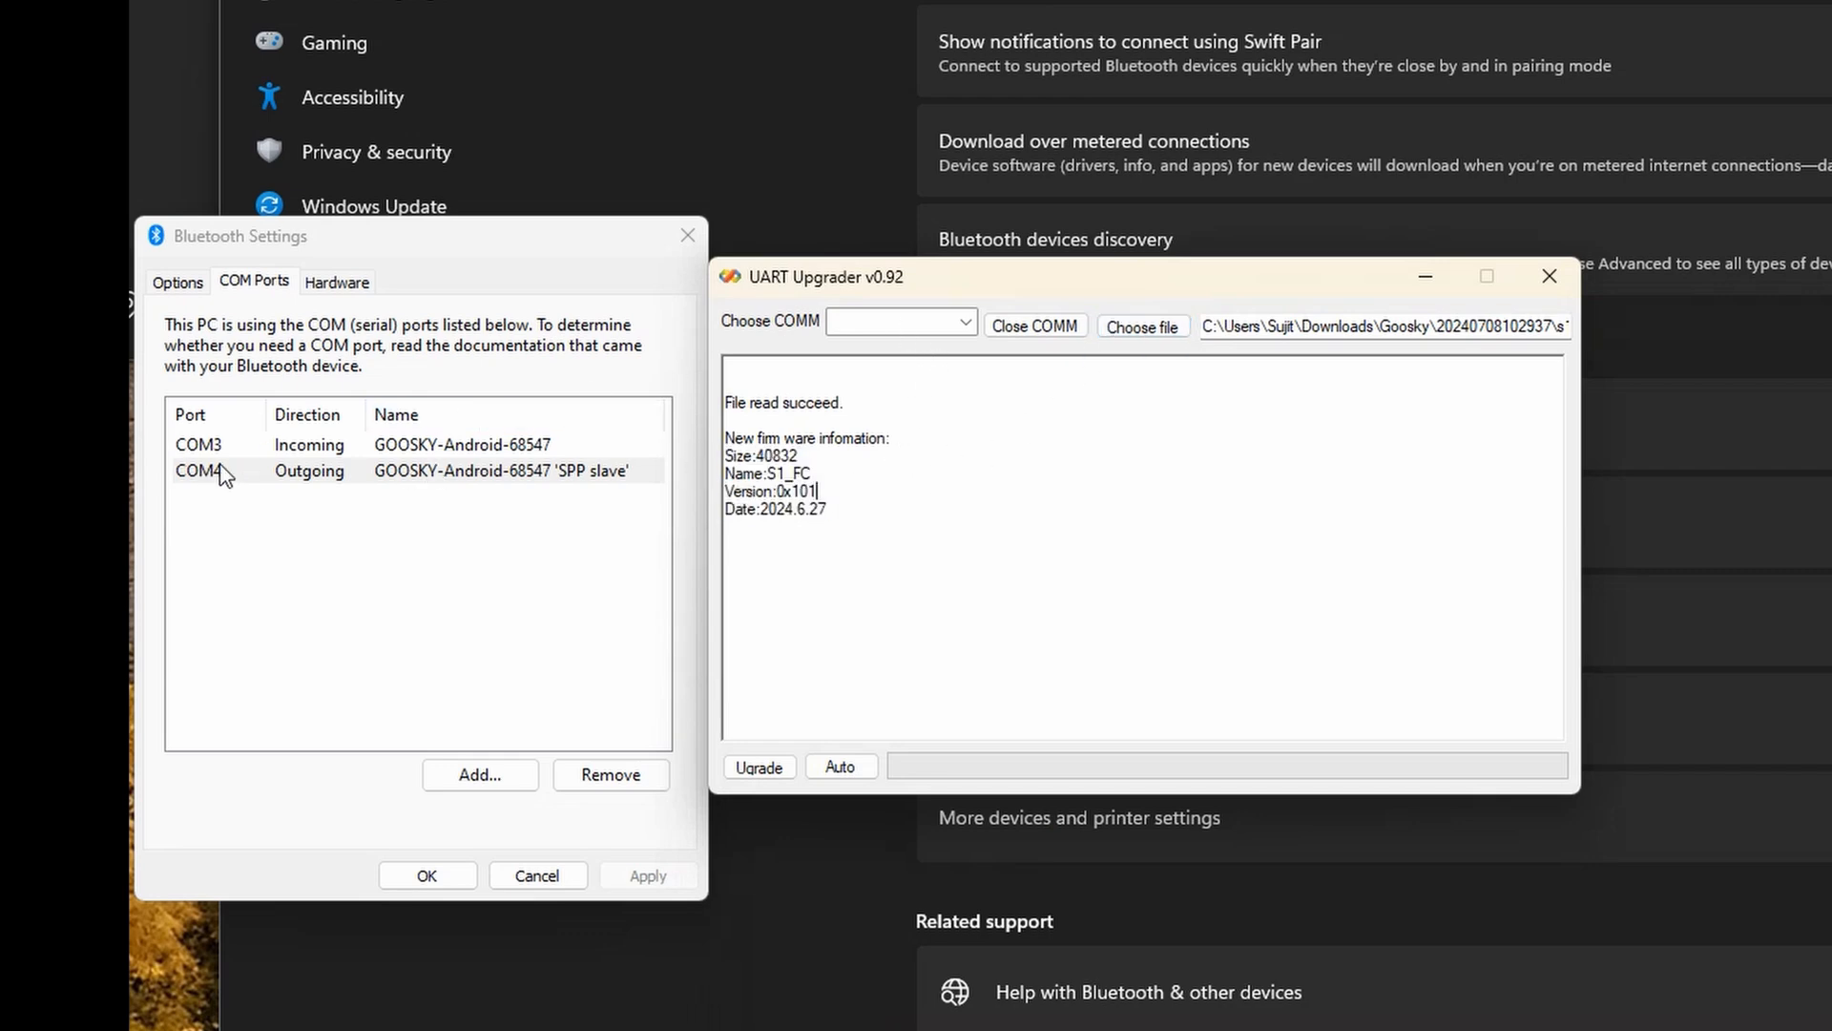
pyautogui.click(962, 321)
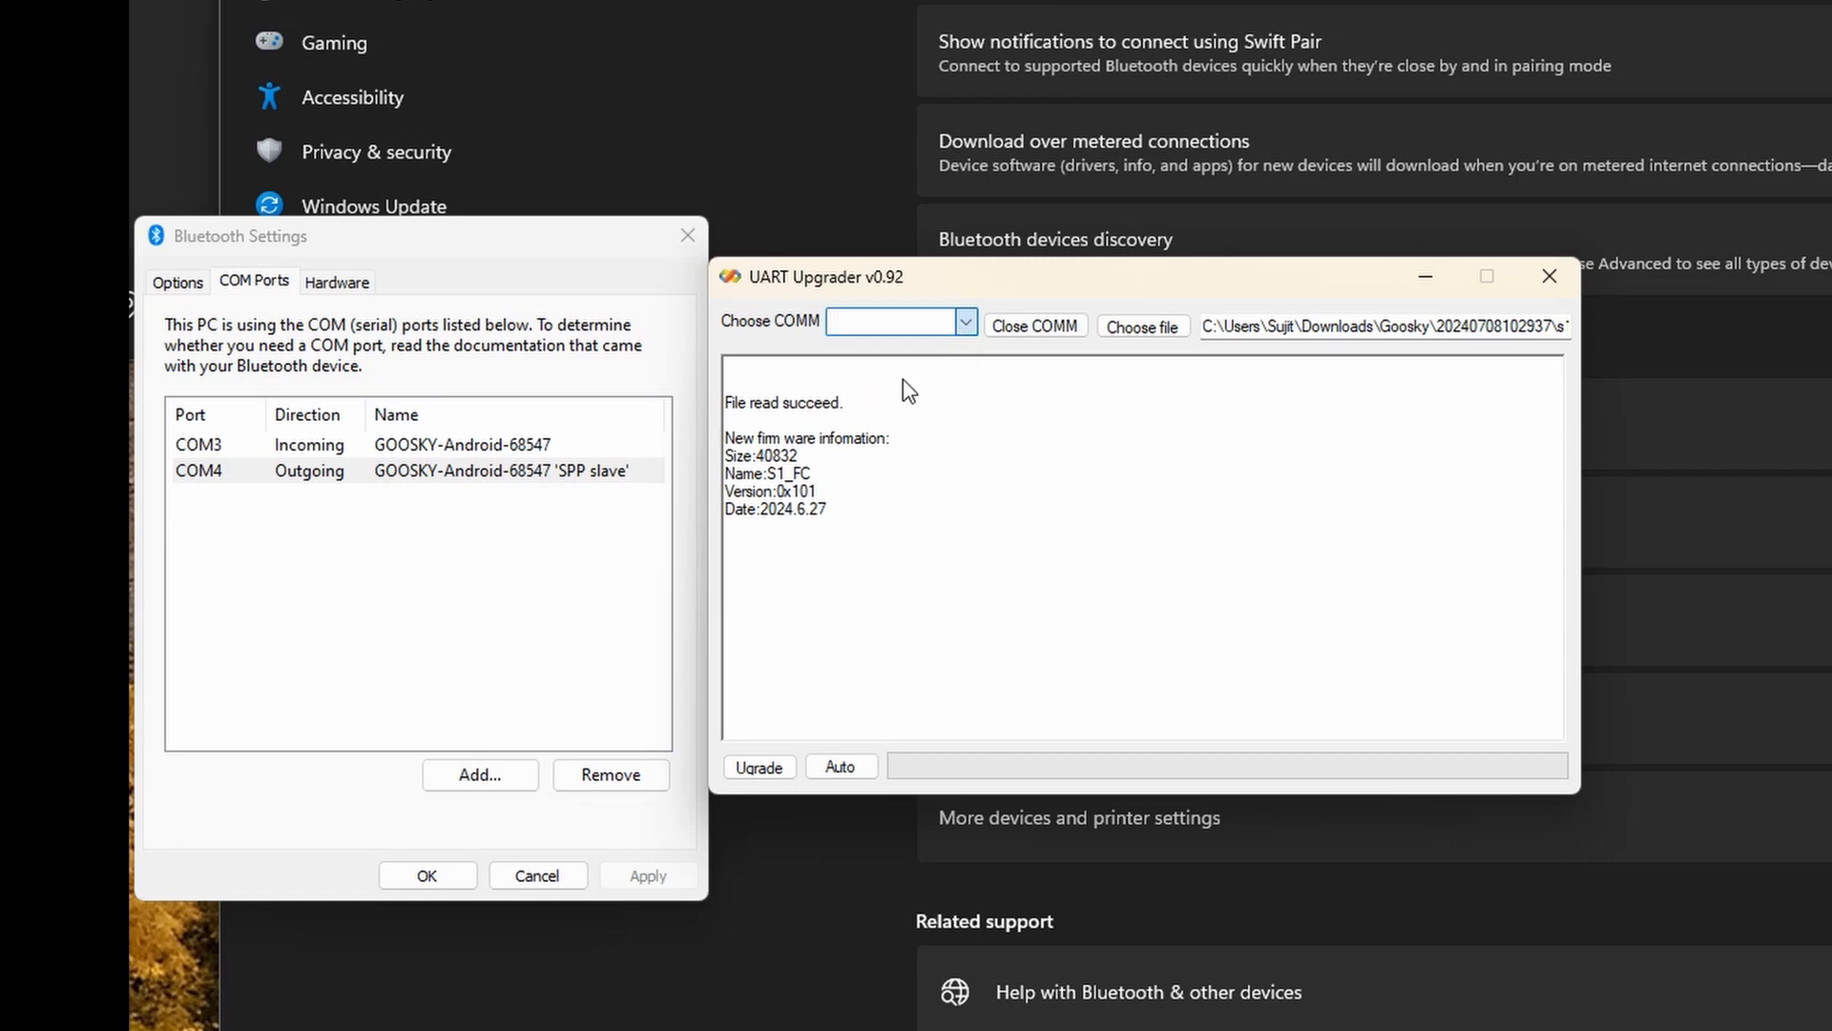
# Step: Connect on COM4 and run Upgrade to begin flashing firmware 0x101 to the device
pyautogui.click(899, 321)
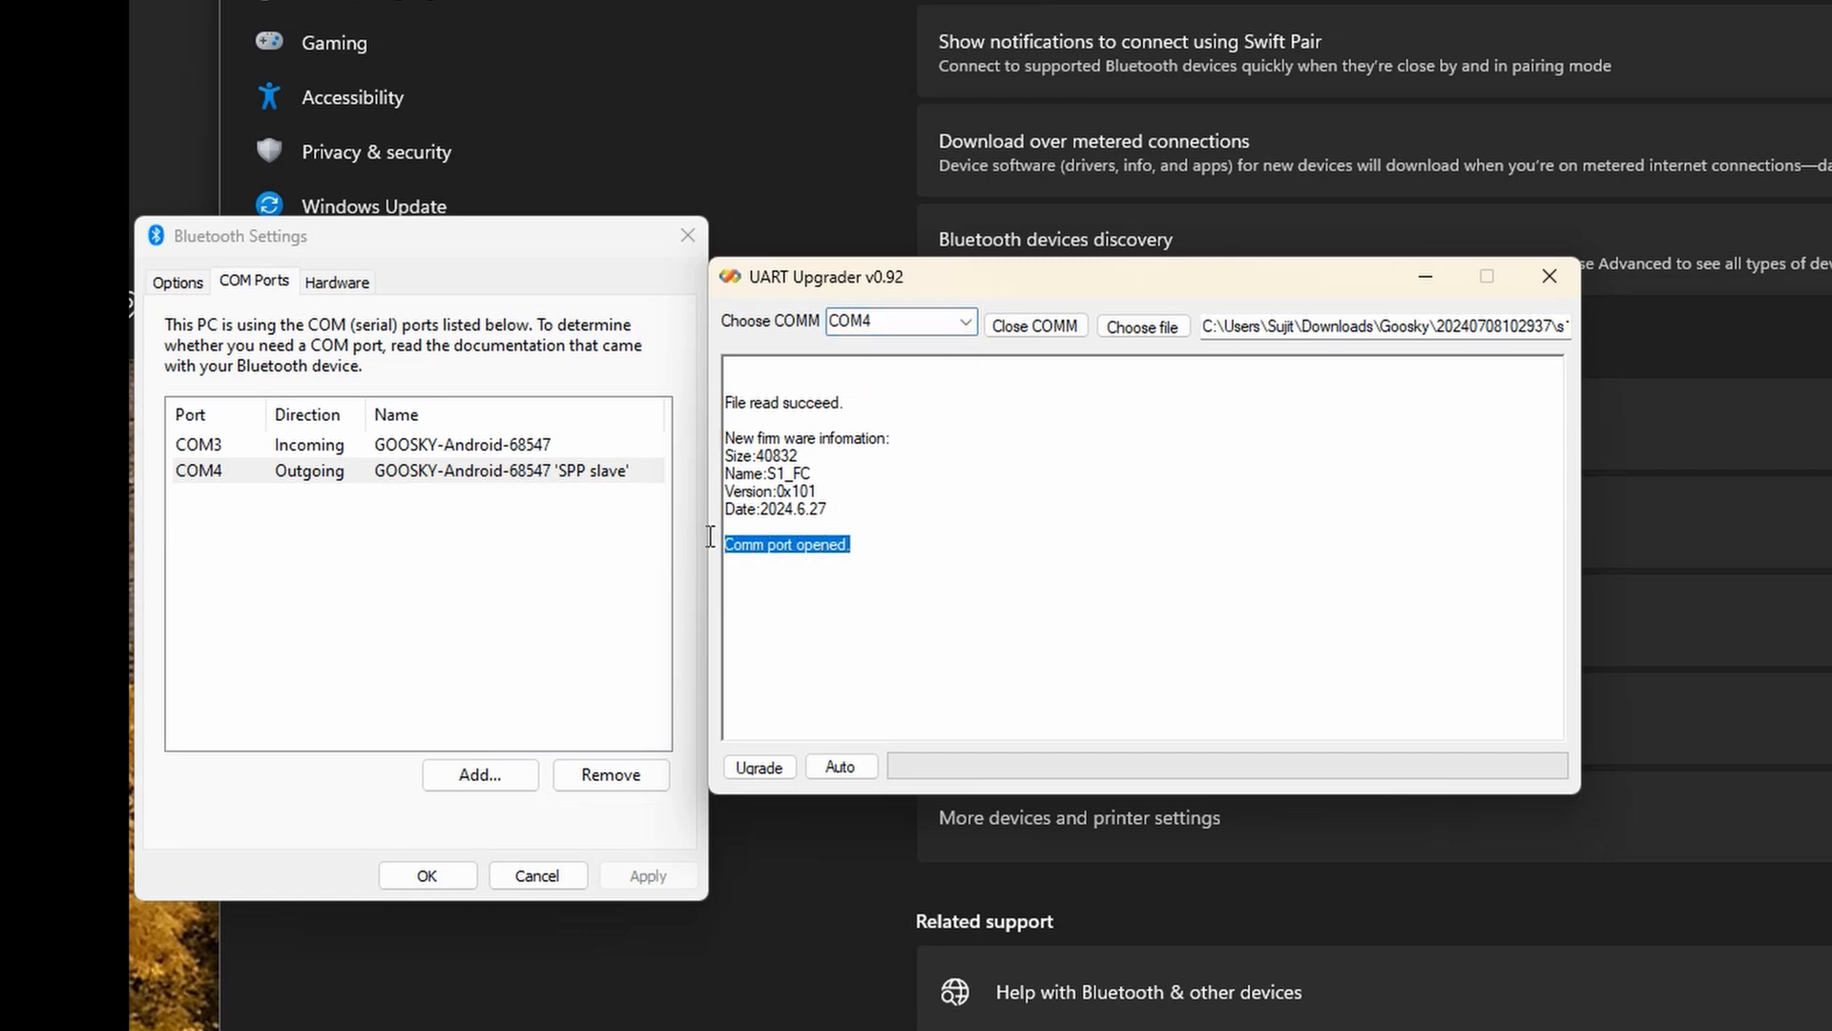
pyautogui.click(758, 768)
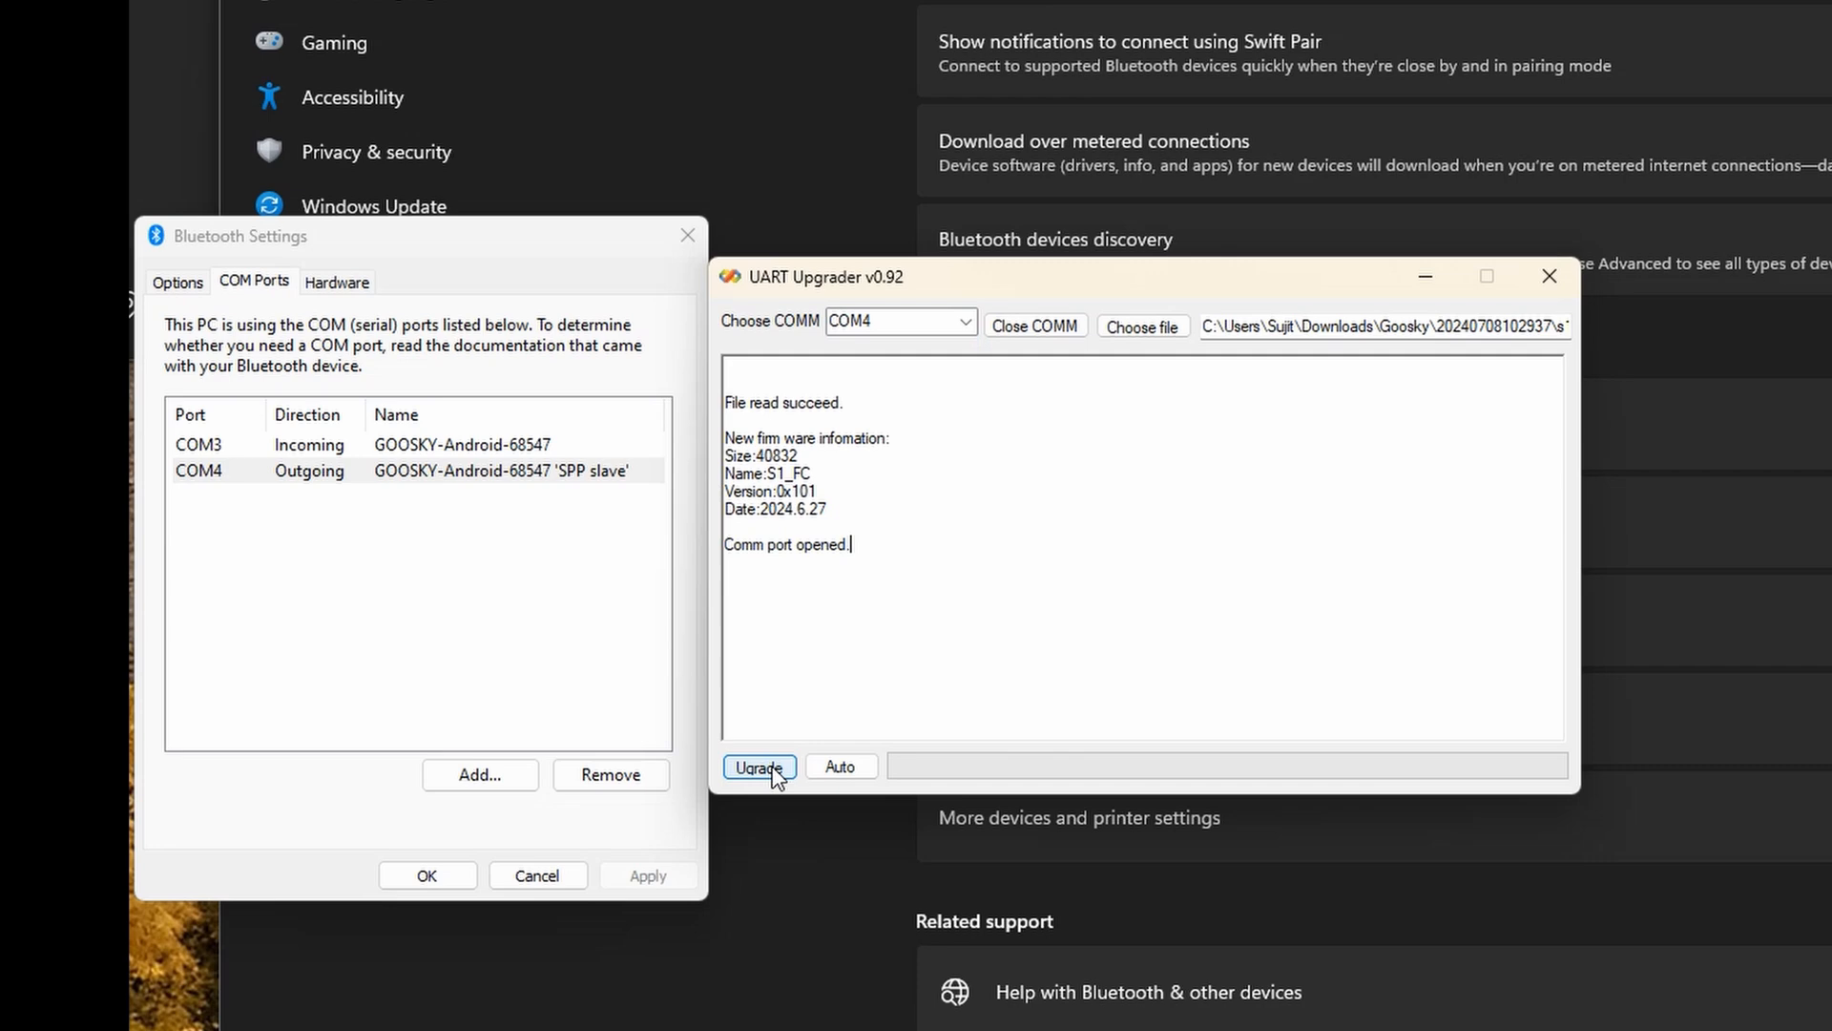
pyautogui.click(758, 767)
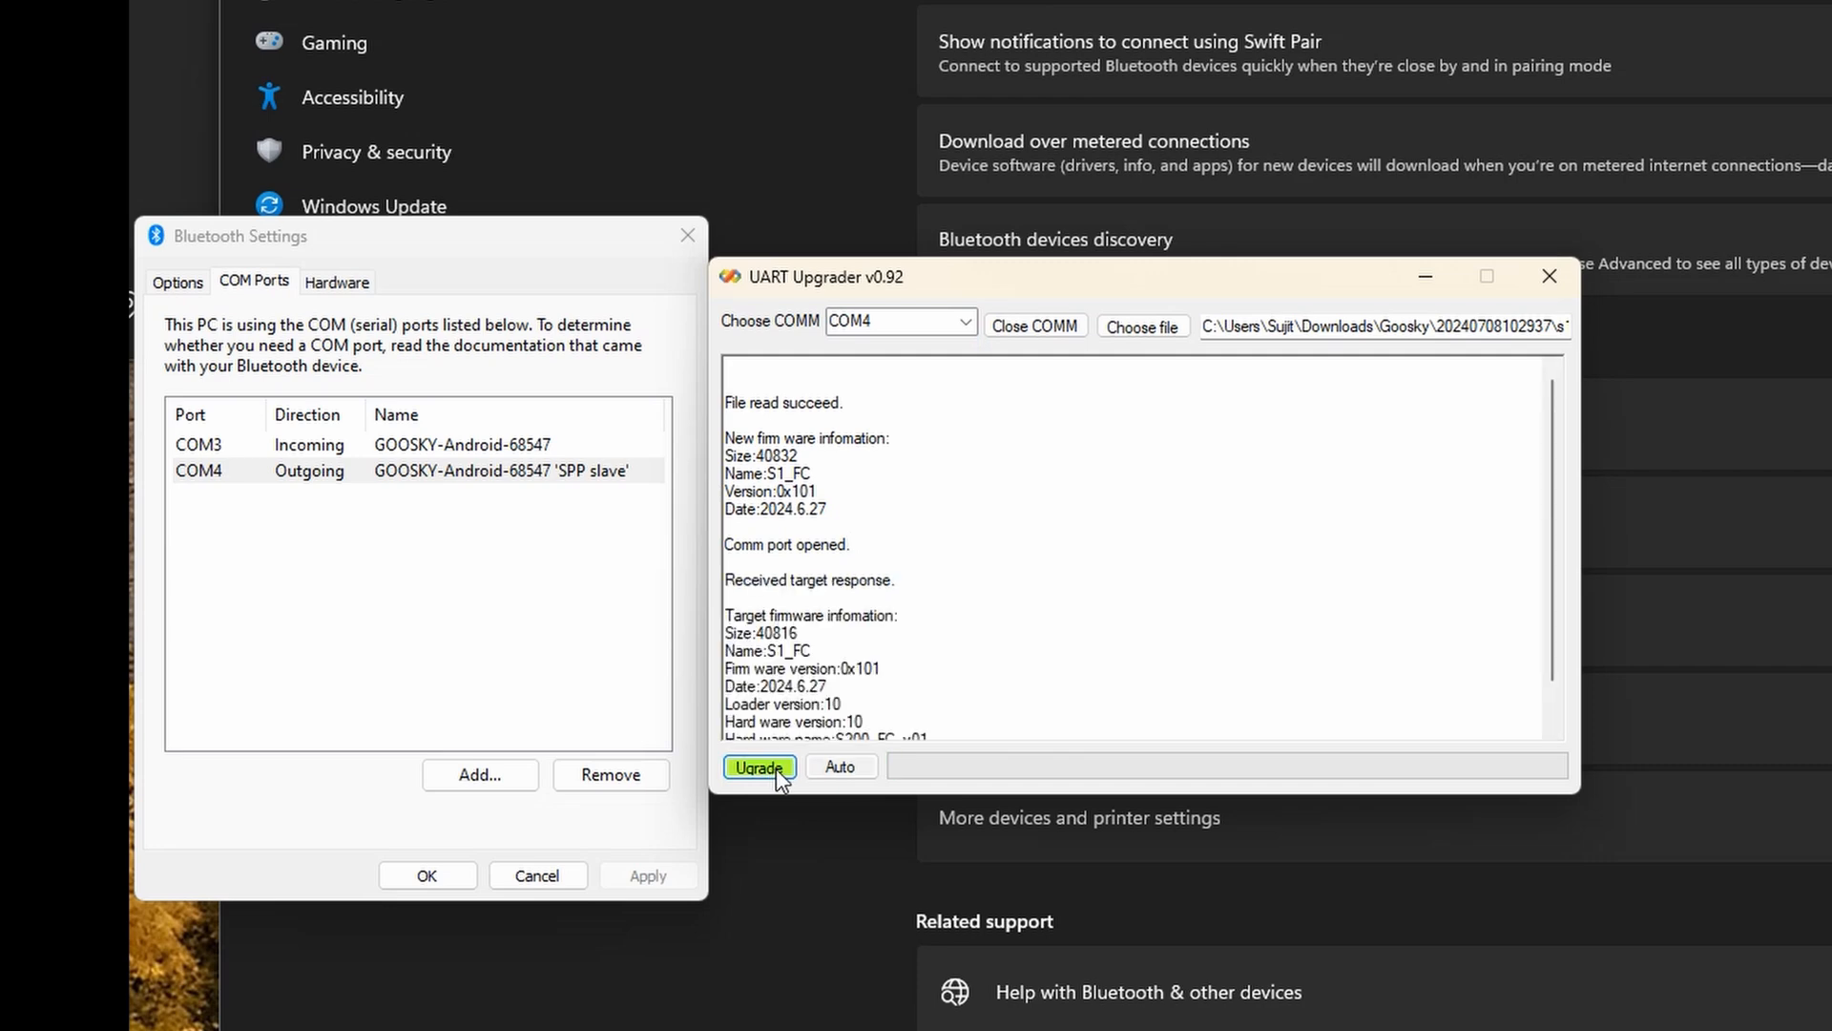
pyautogui.click(757, 767)
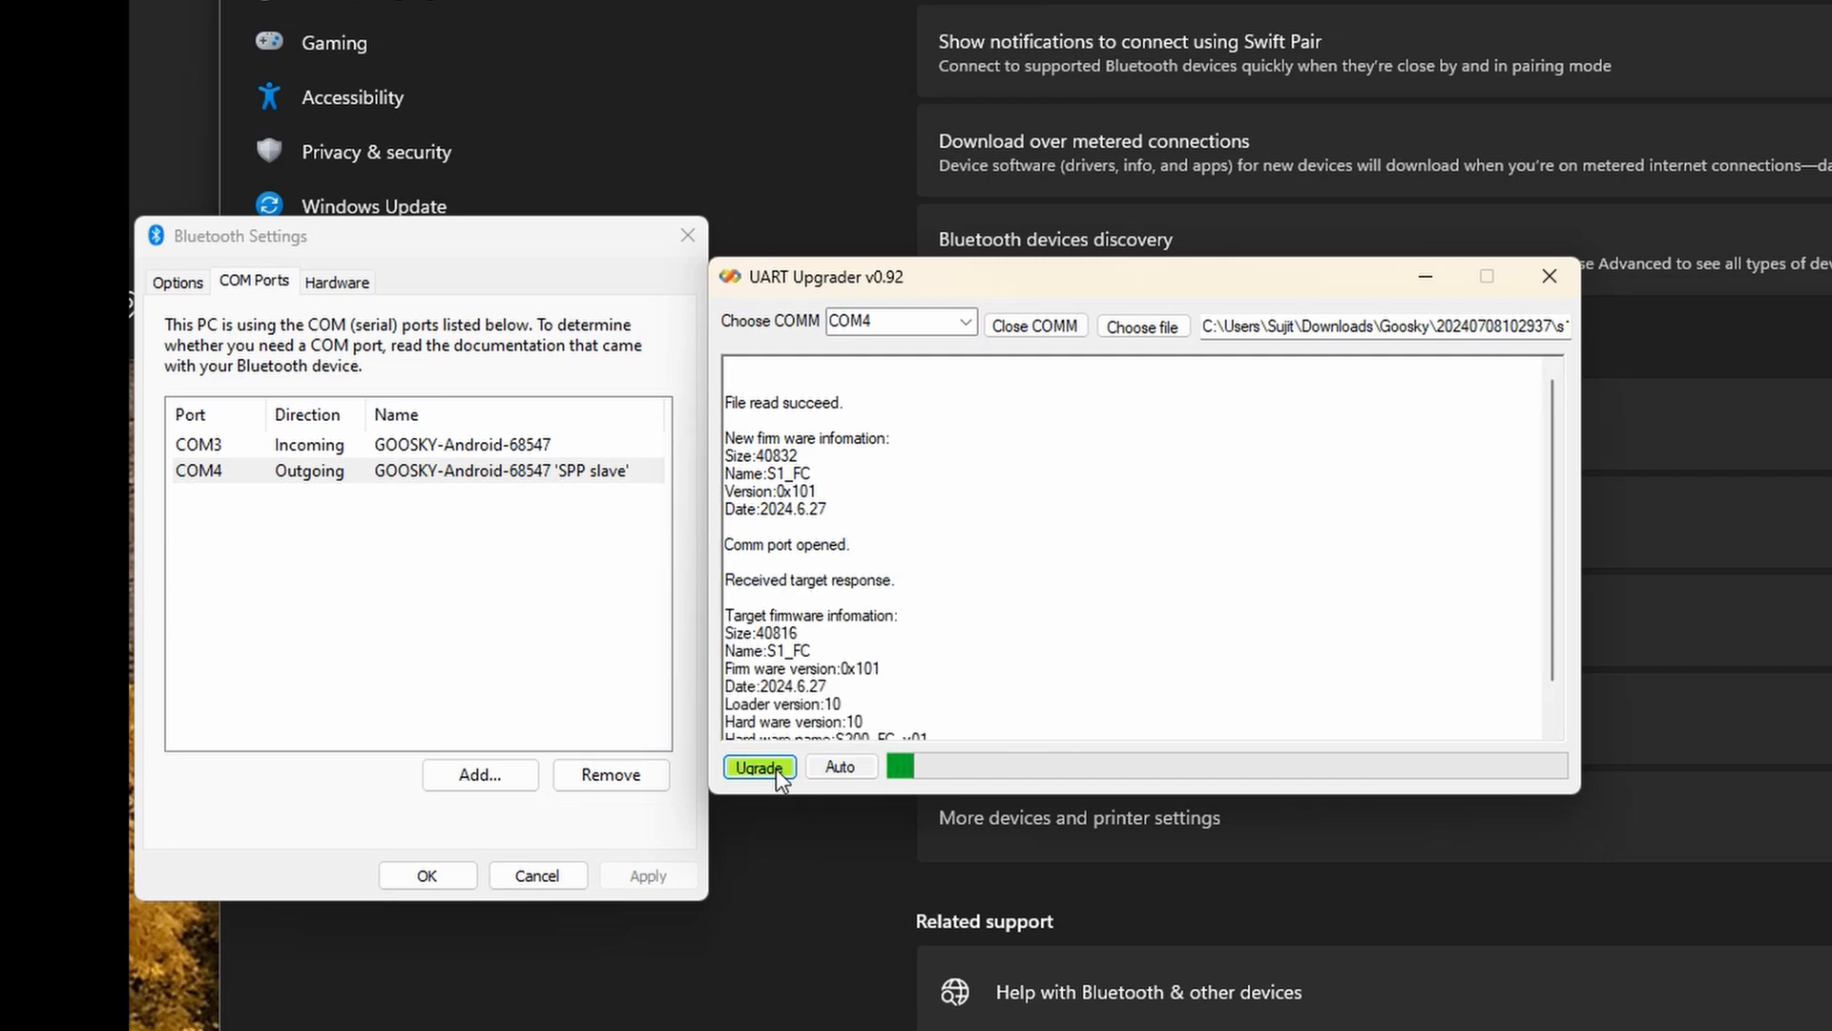